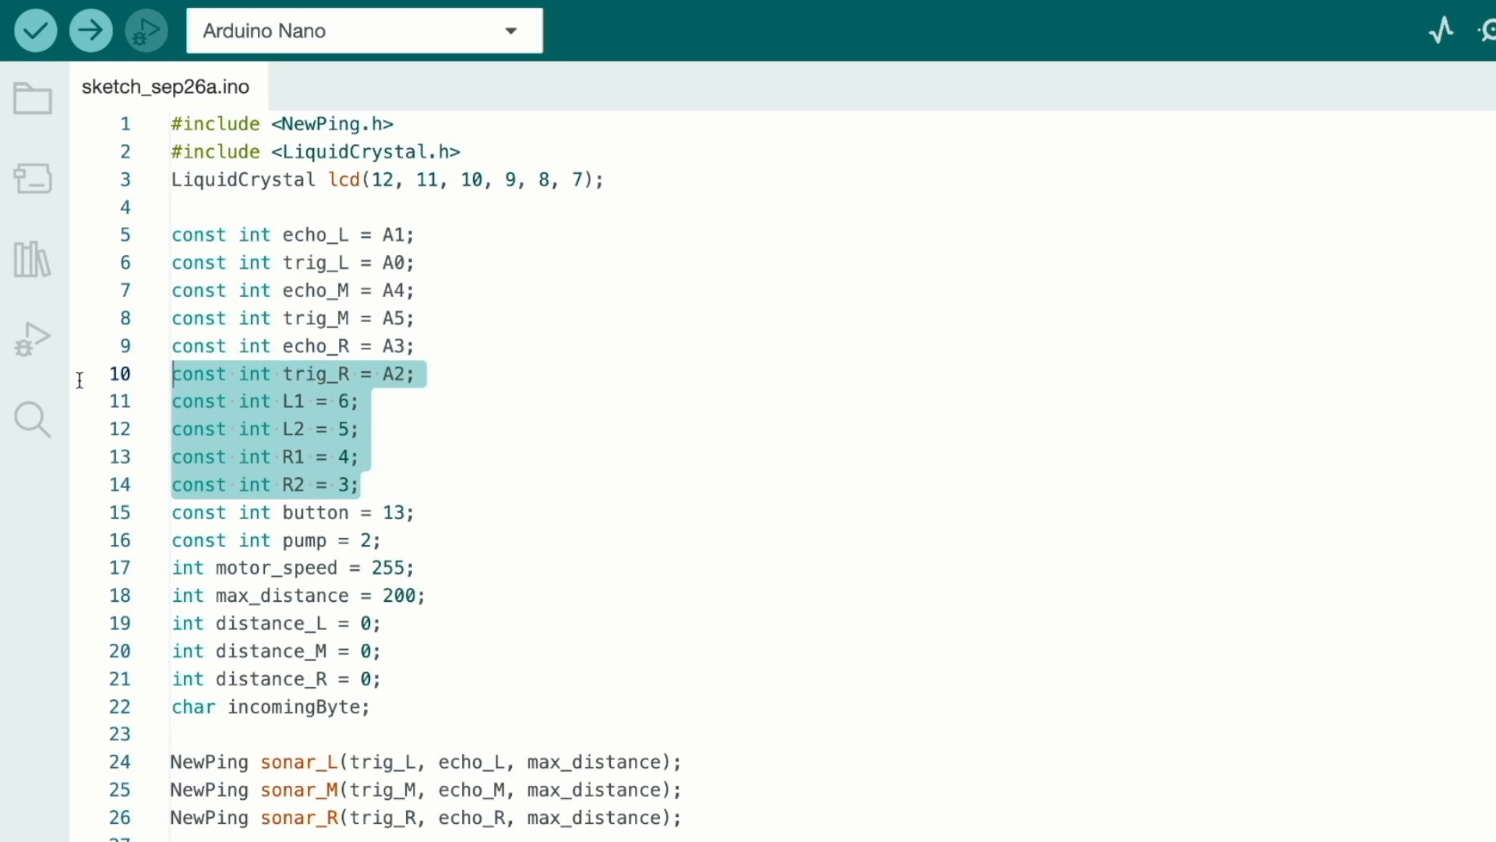
click(339, 513)
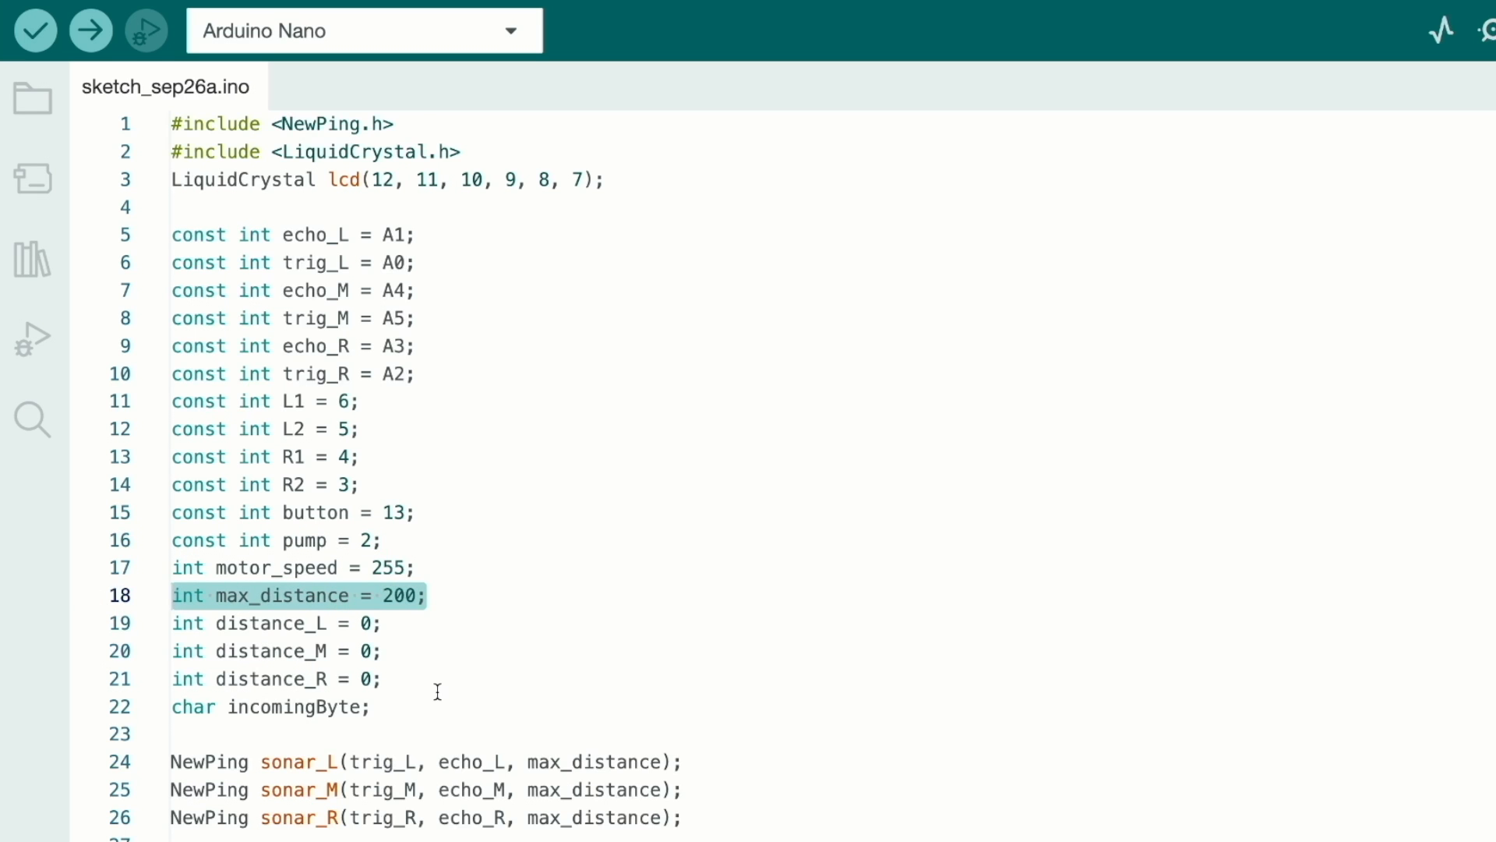
scroll(down, 3)
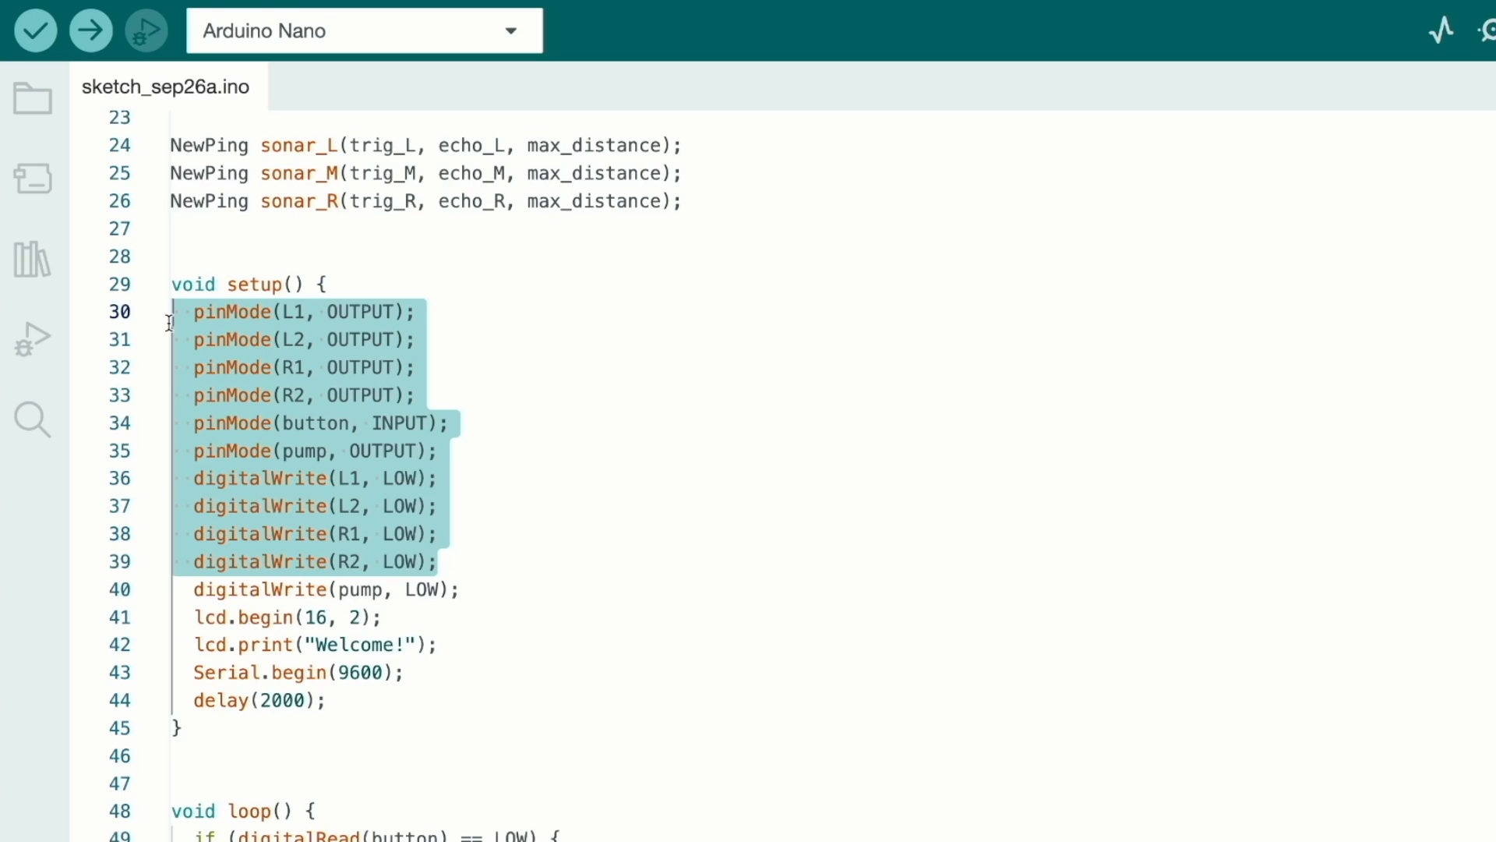
scroll(down, 3)
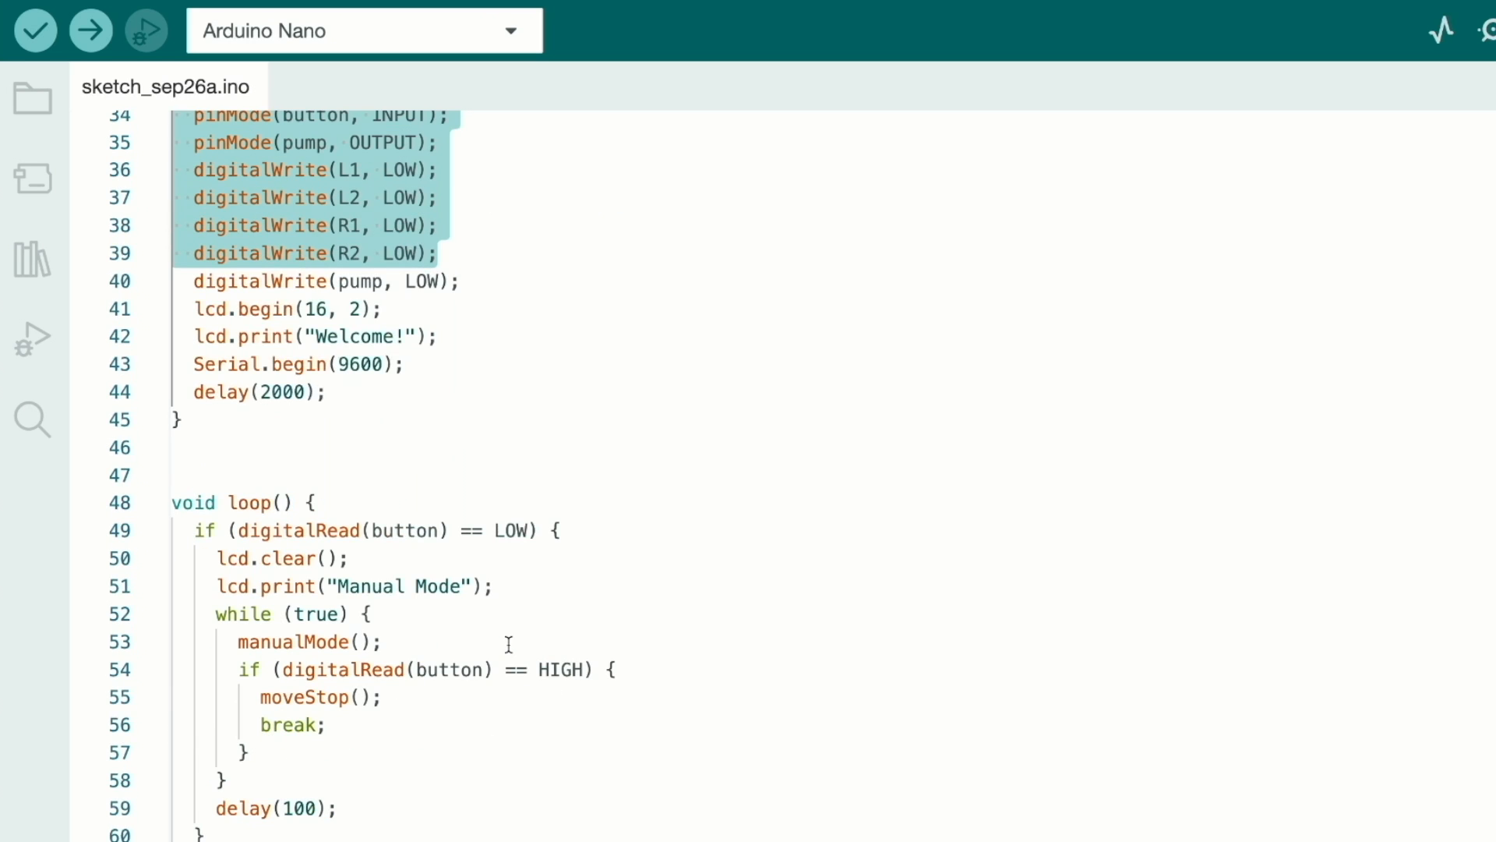
scroll(down, 3)
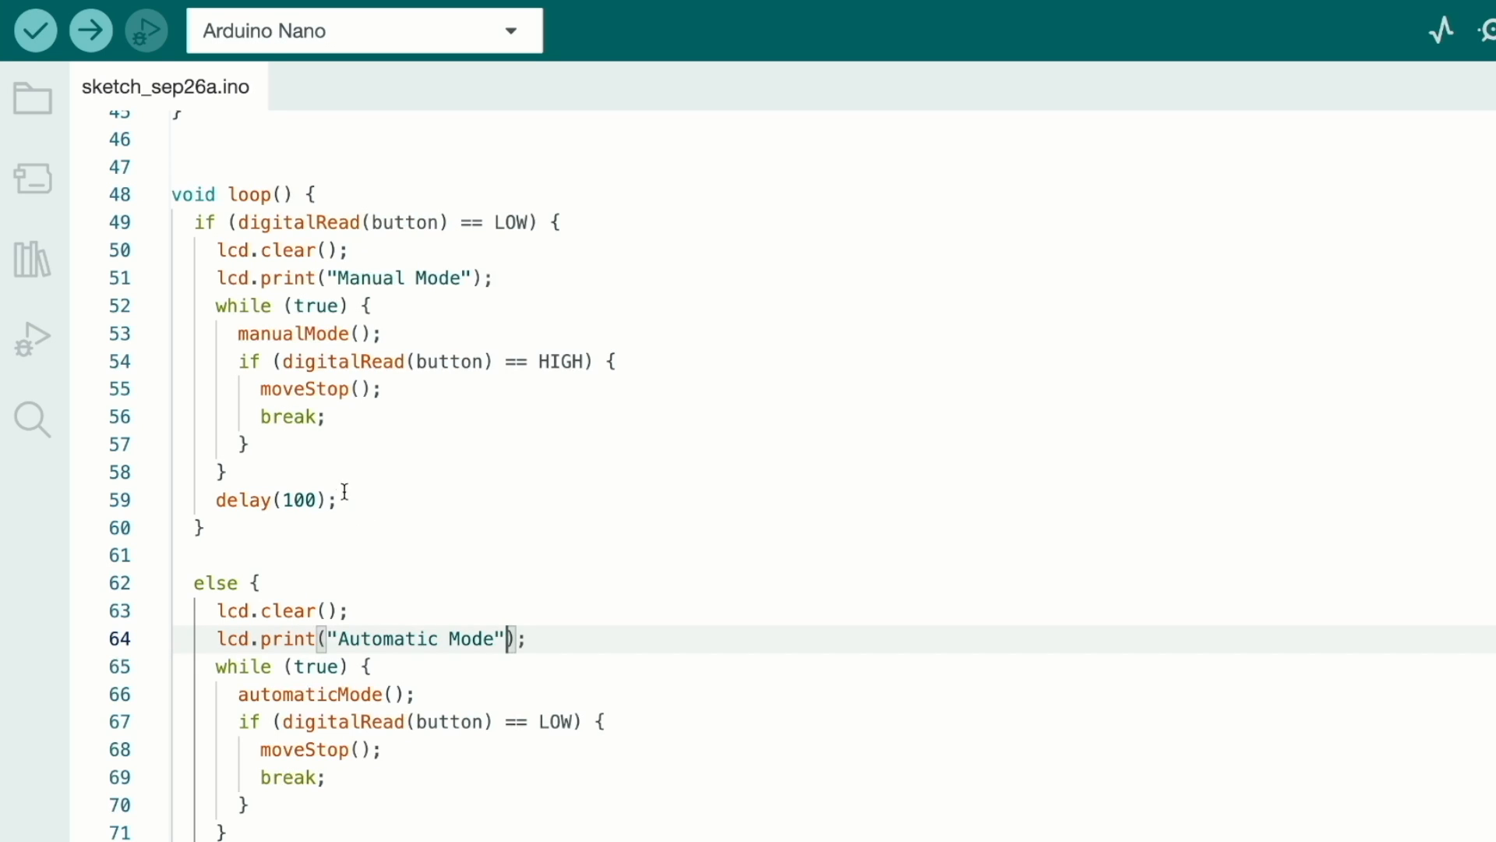
mouse_move(355, 278)
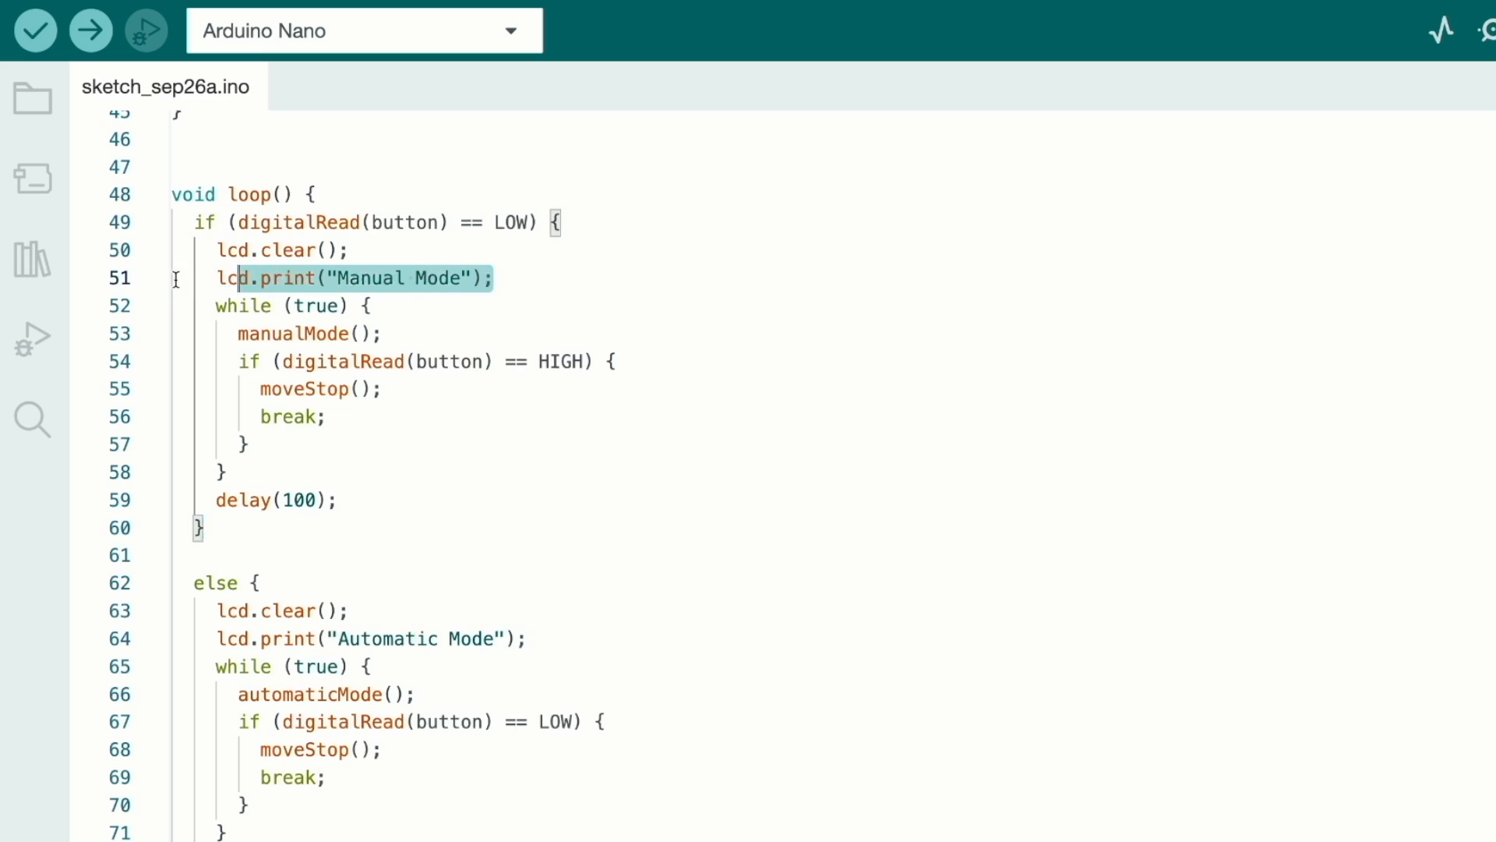
scroll(down, 3)
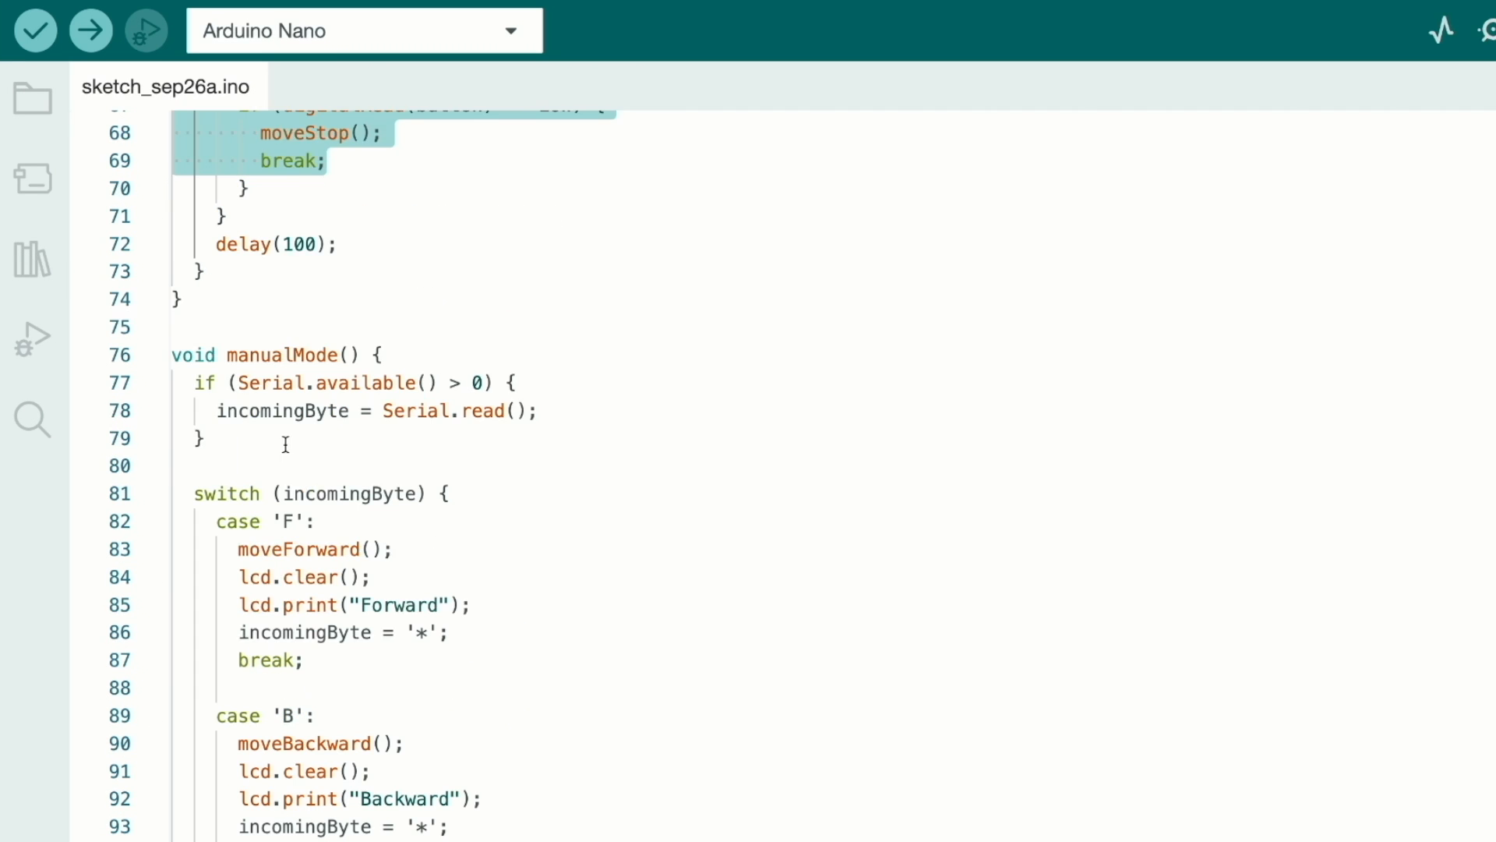
scroll(down, 3)
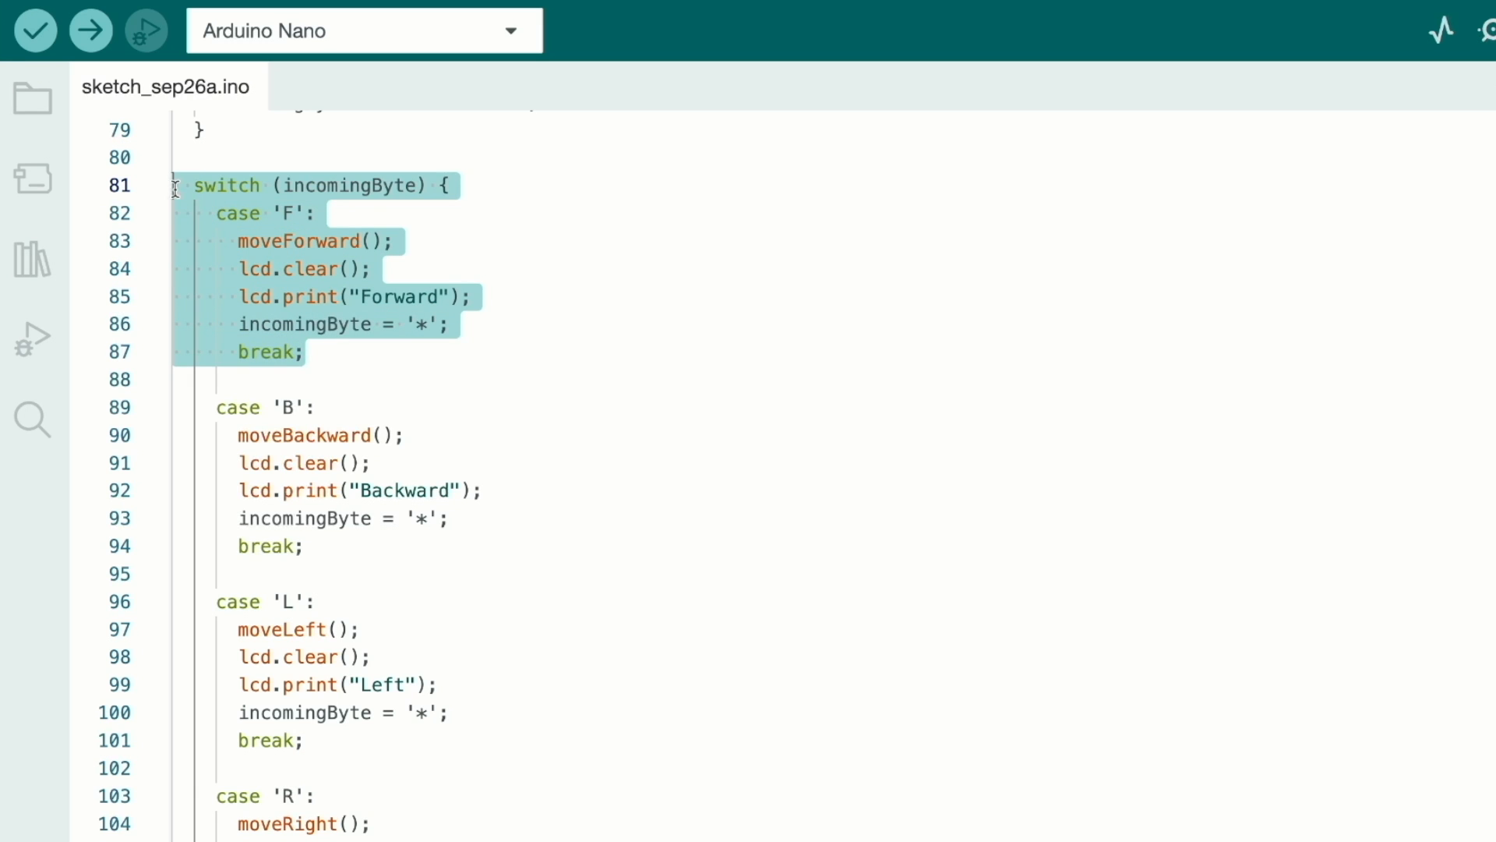
click(306, 545)
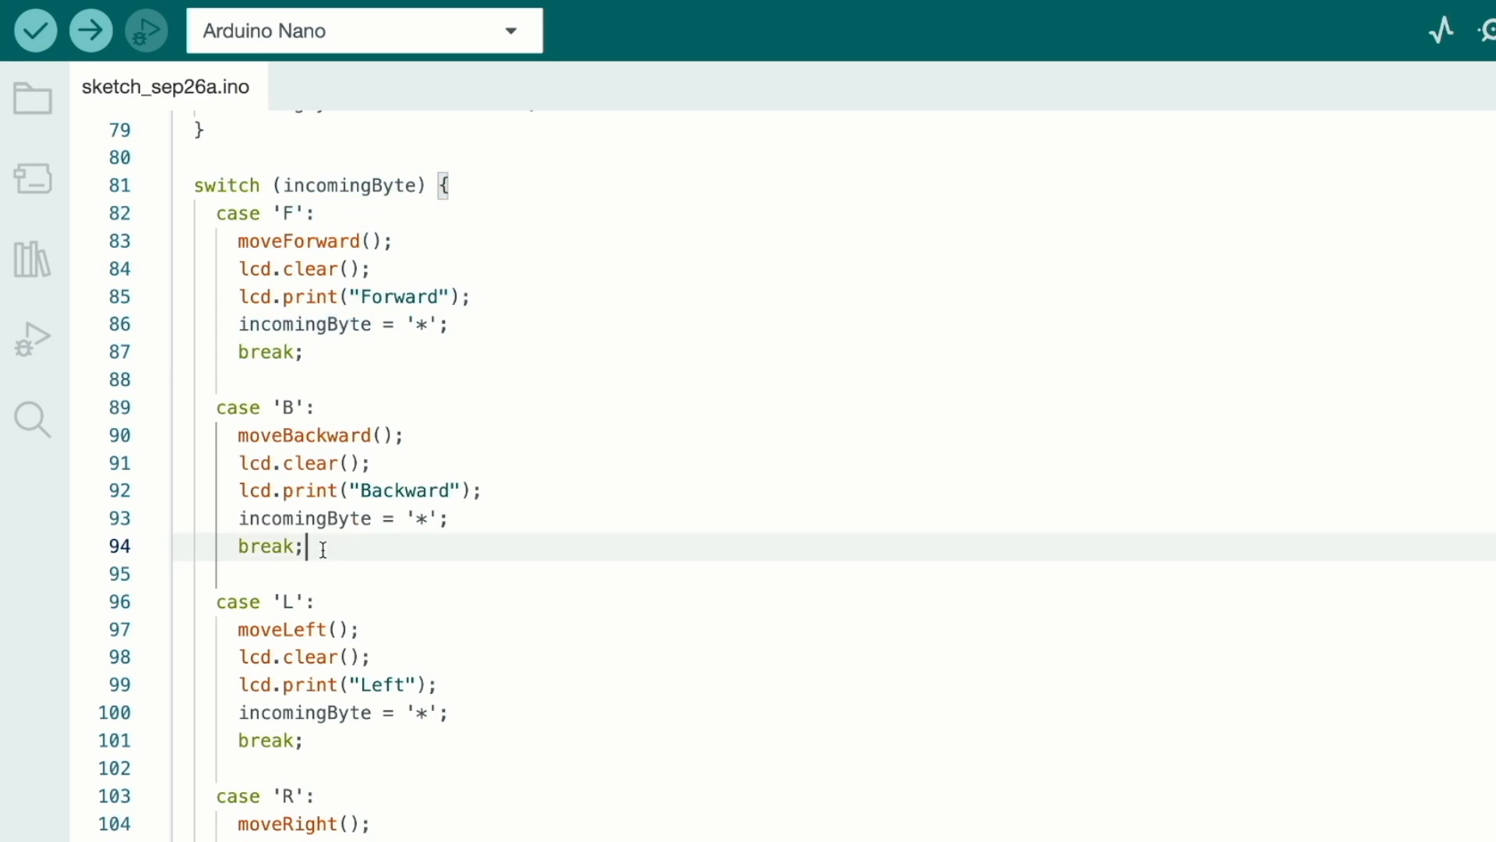
scroll(down, 3)
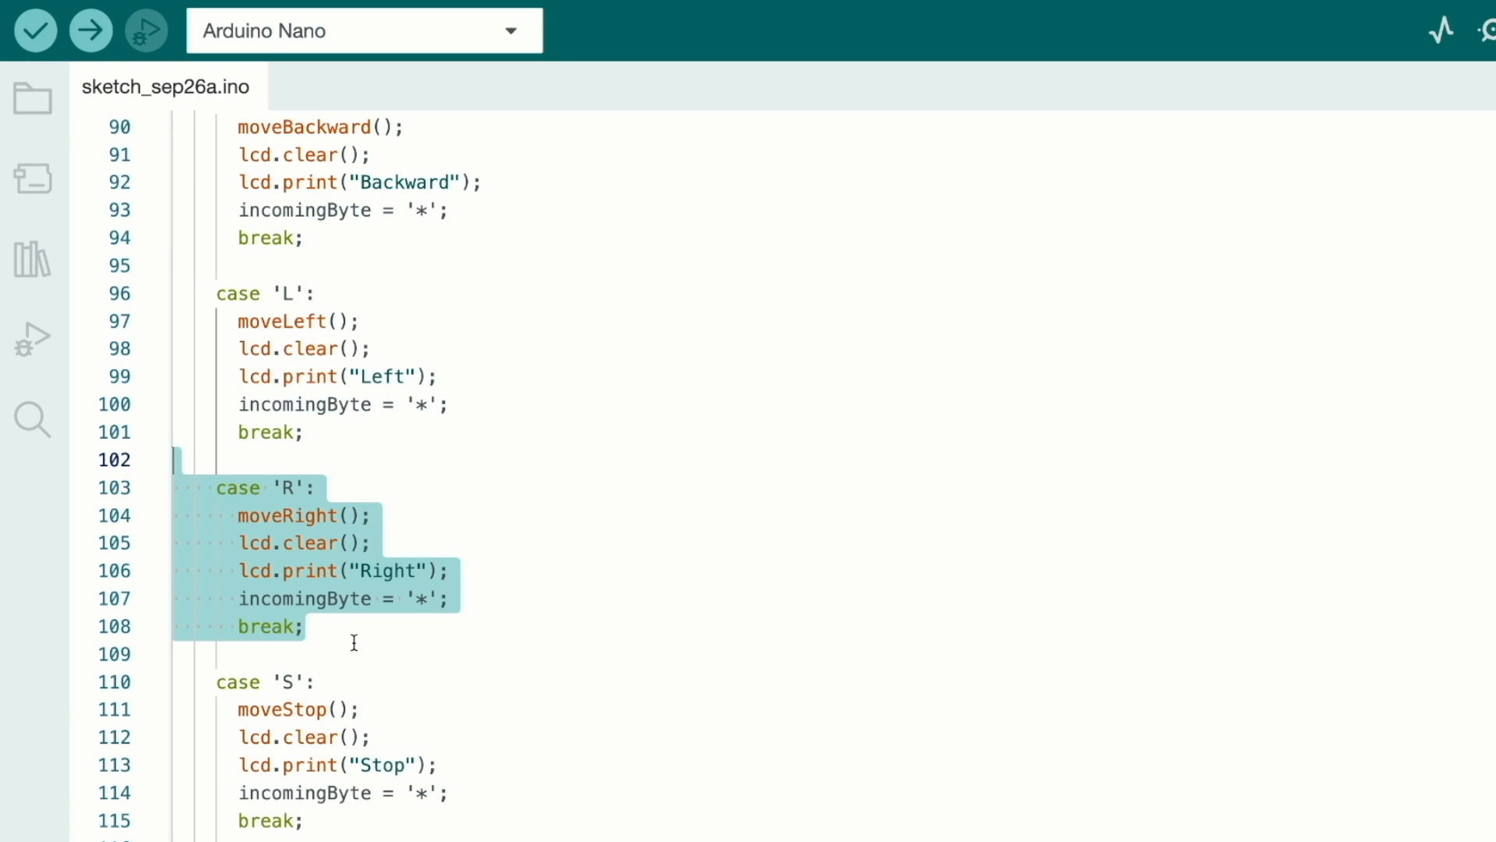
scroll(down, 3)
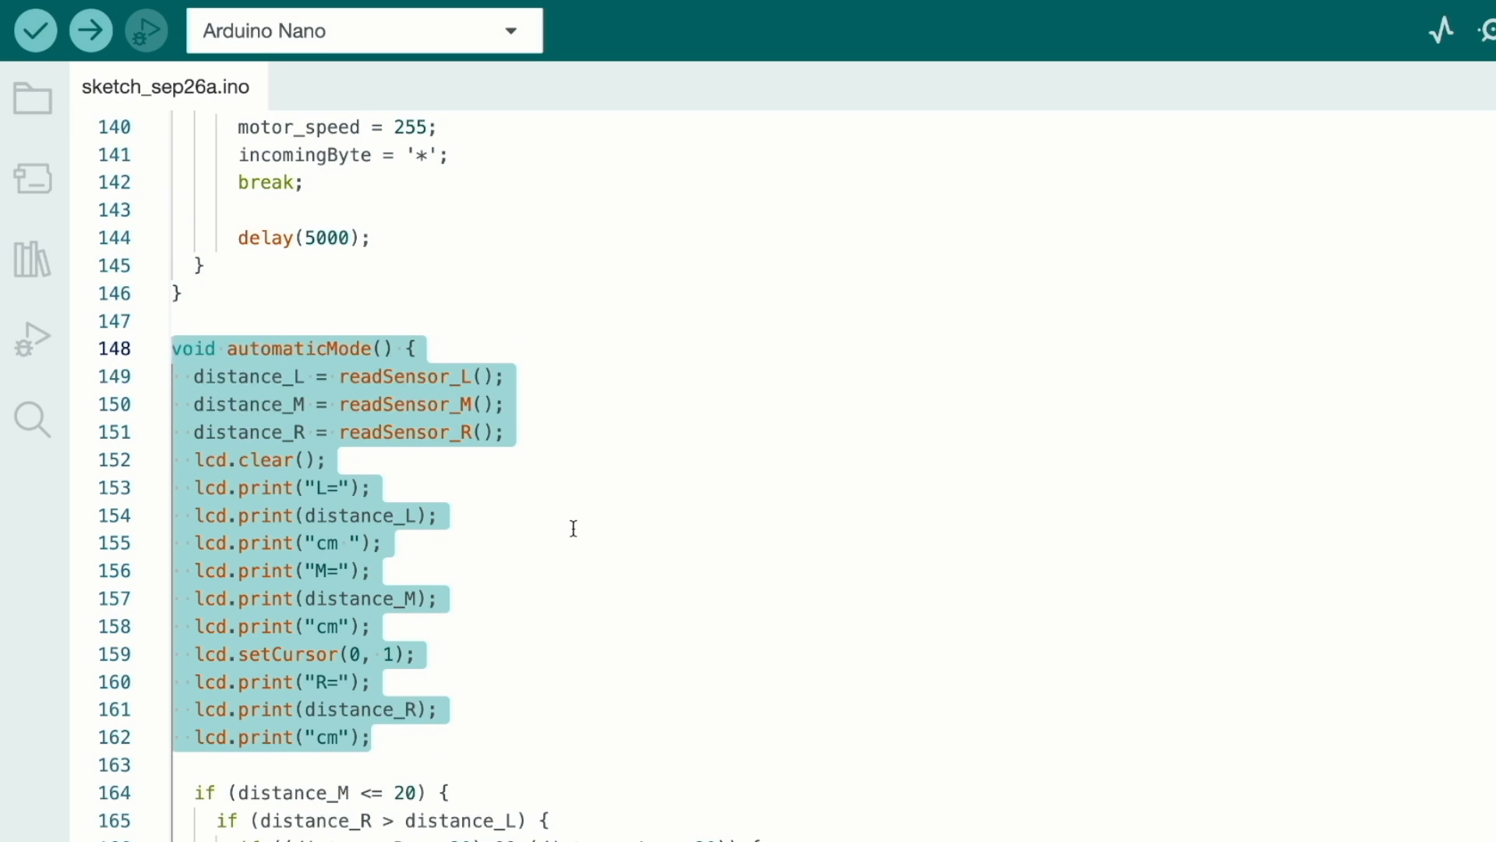
scroll(down, 3)
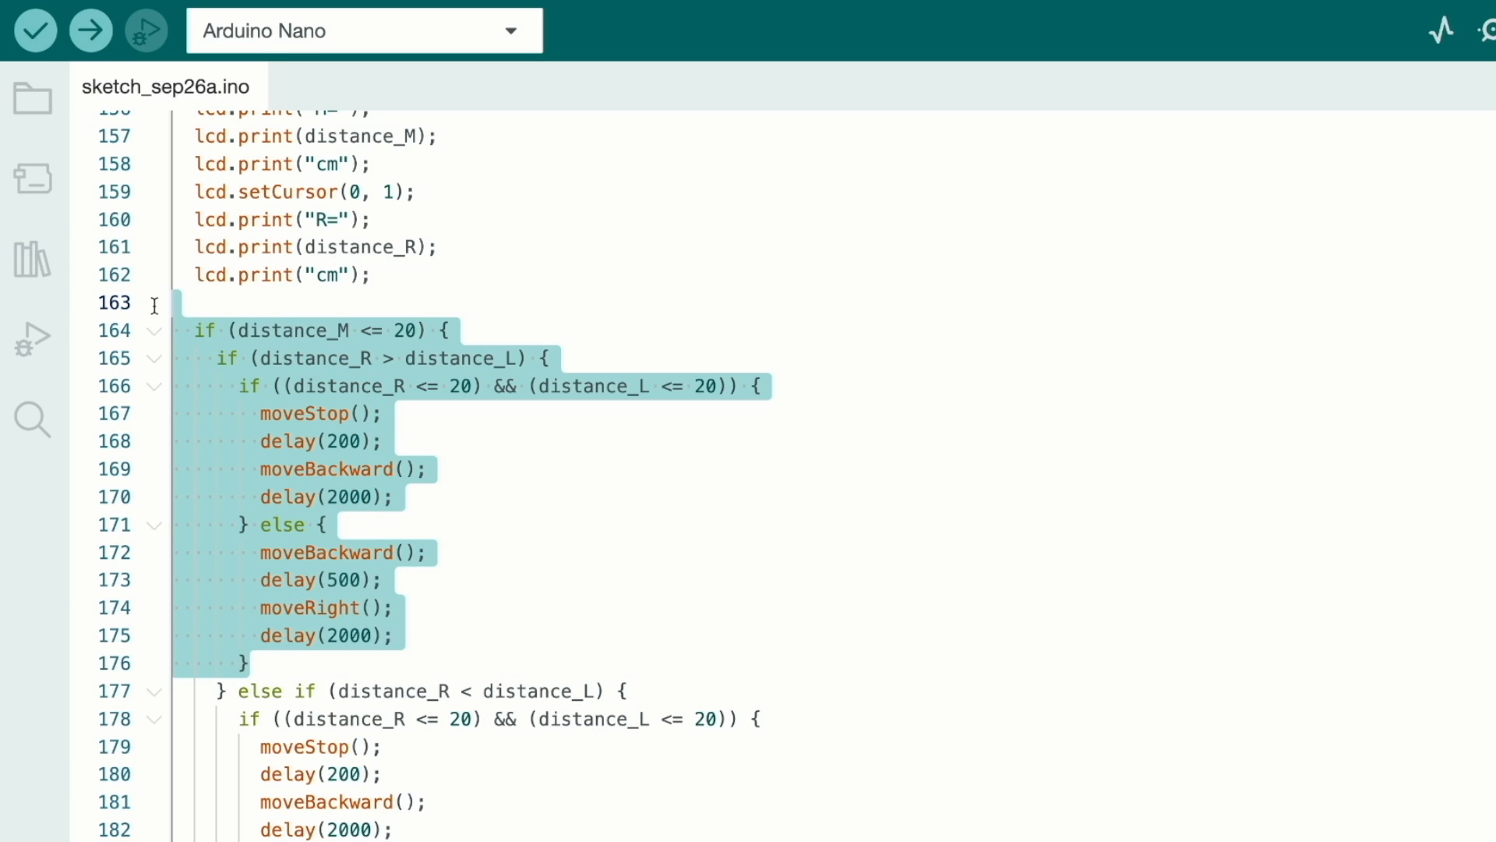
scroll(down, 3)
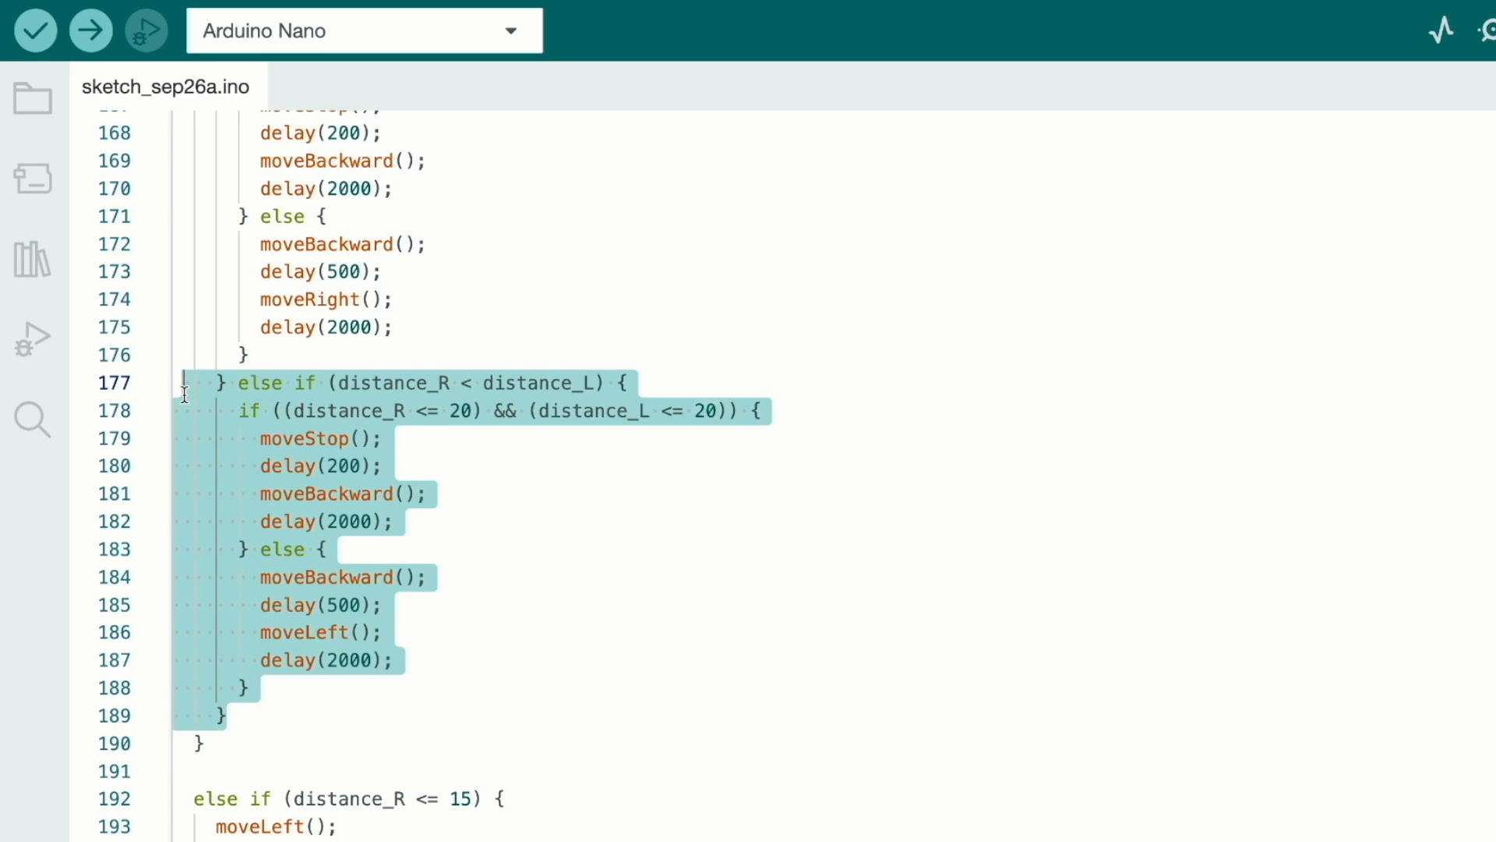
scroll(down, 3)
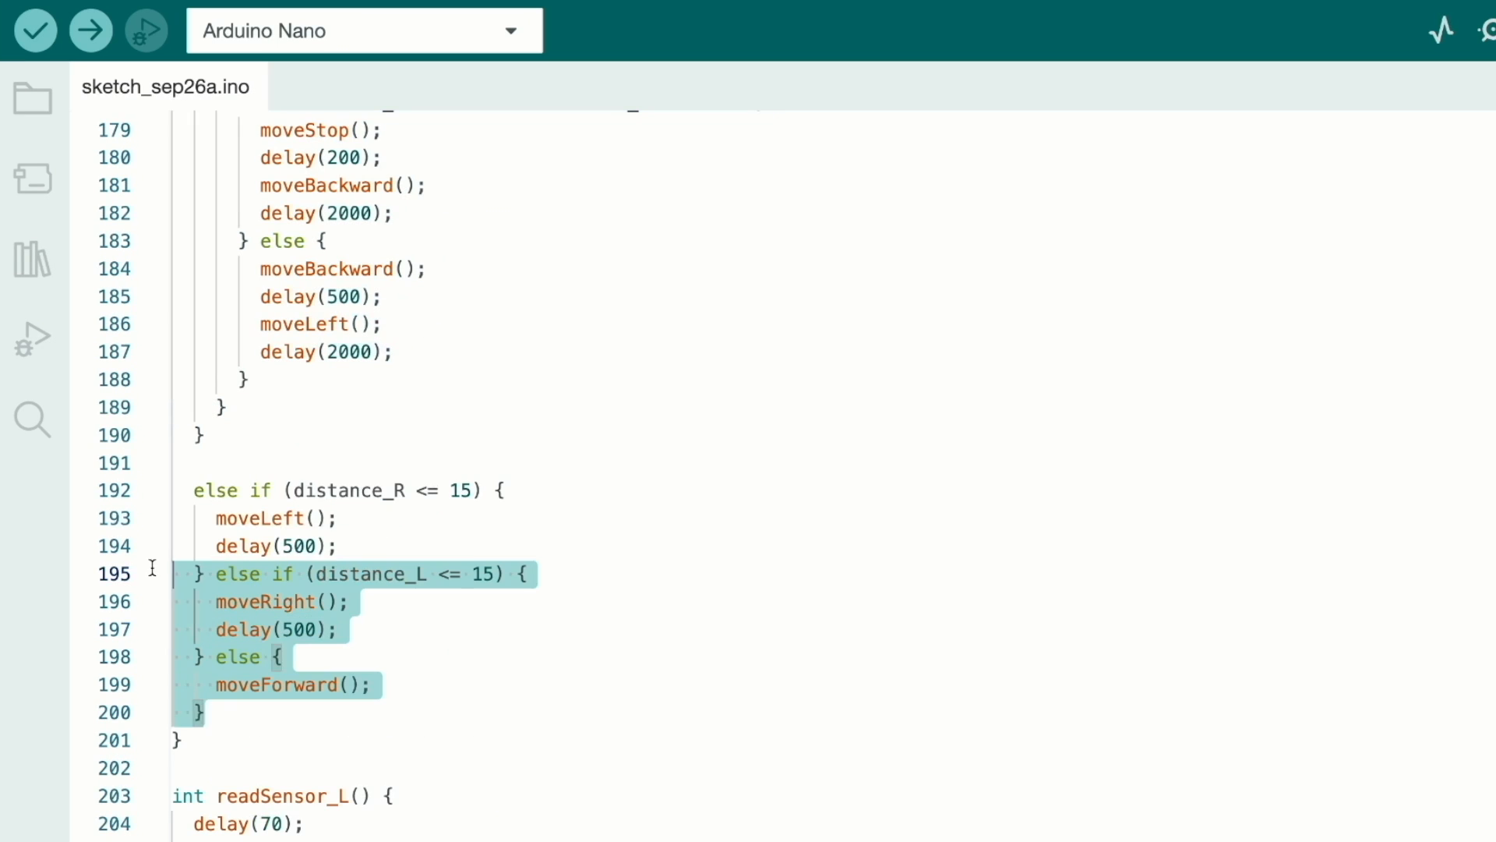
scroll(down, 3)
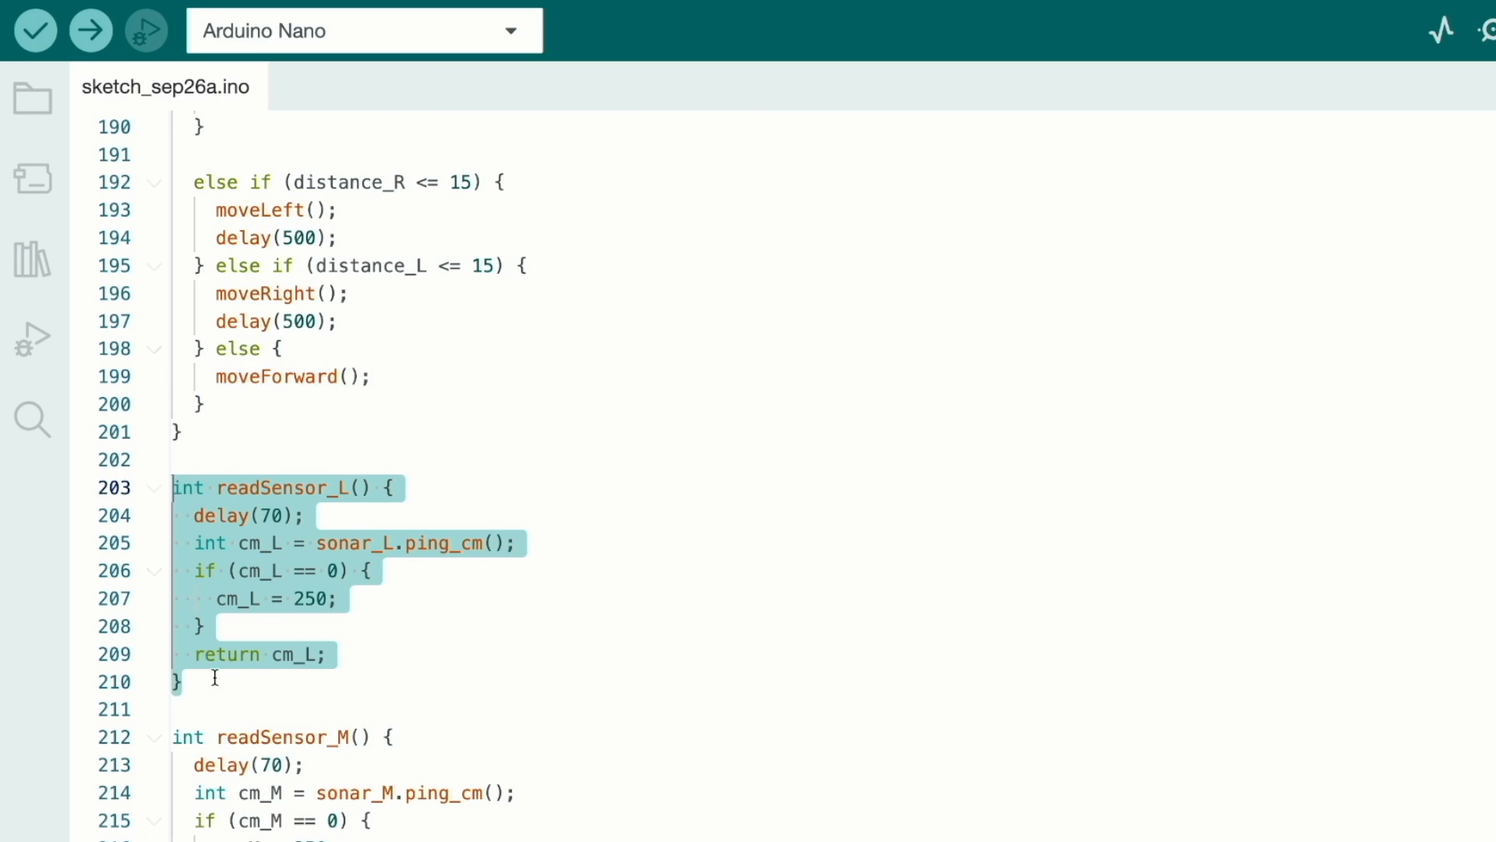
scroll(down, 3)
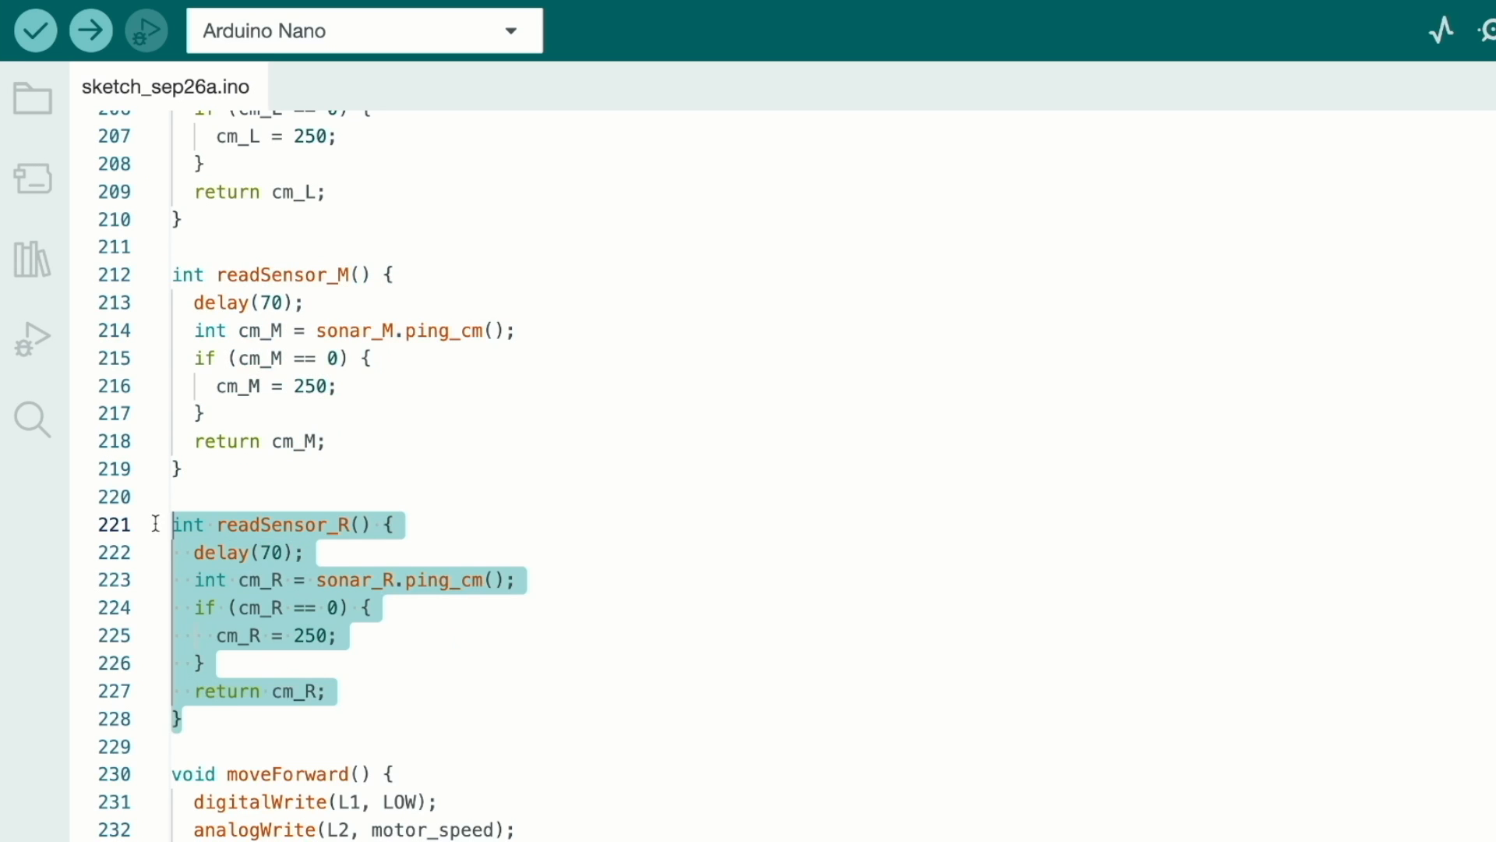
scroll(down, 3)
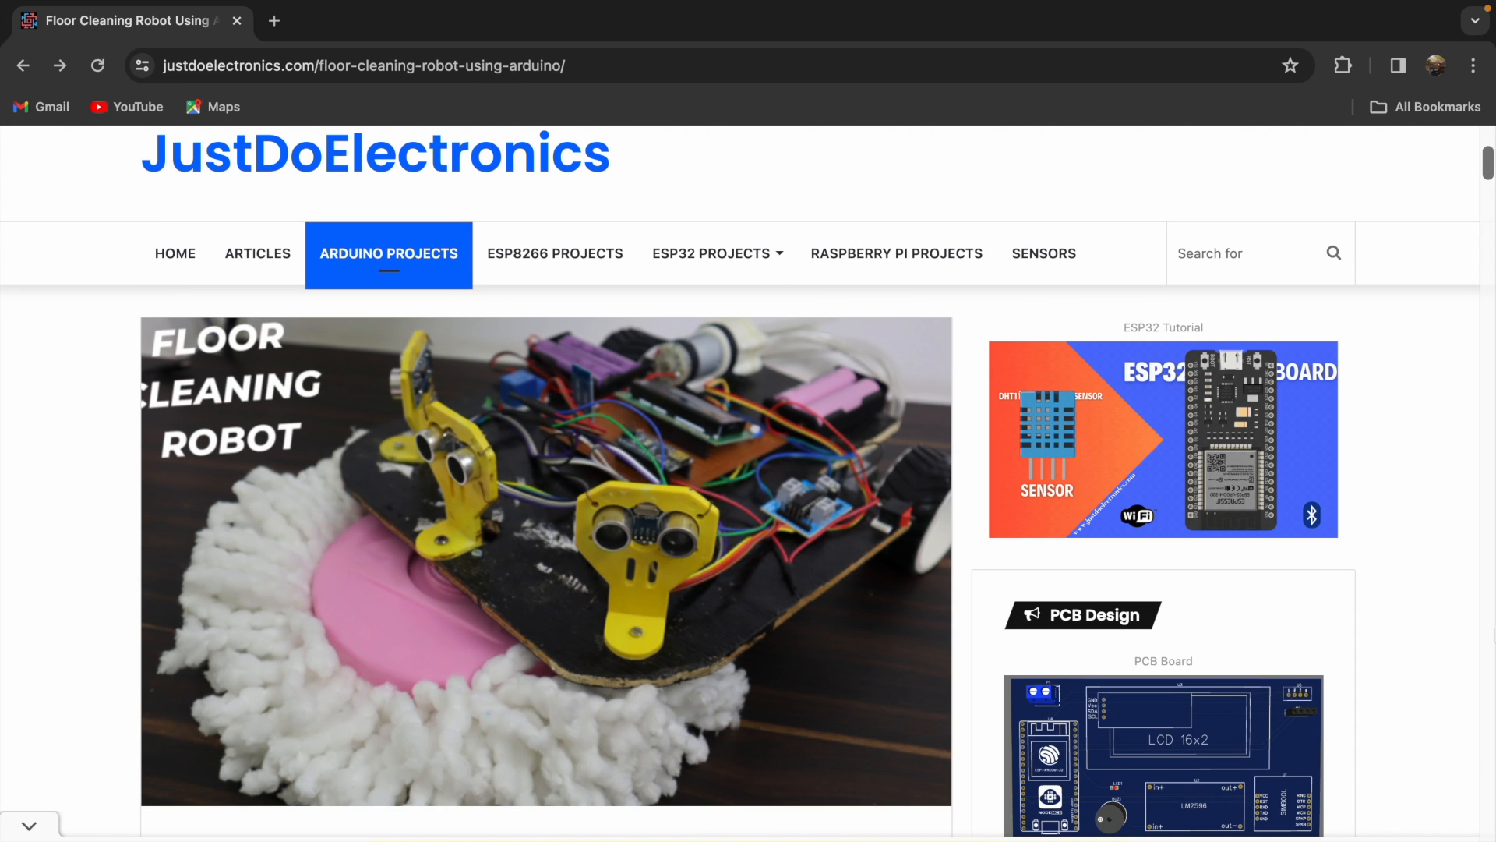
scroll(down, 3)
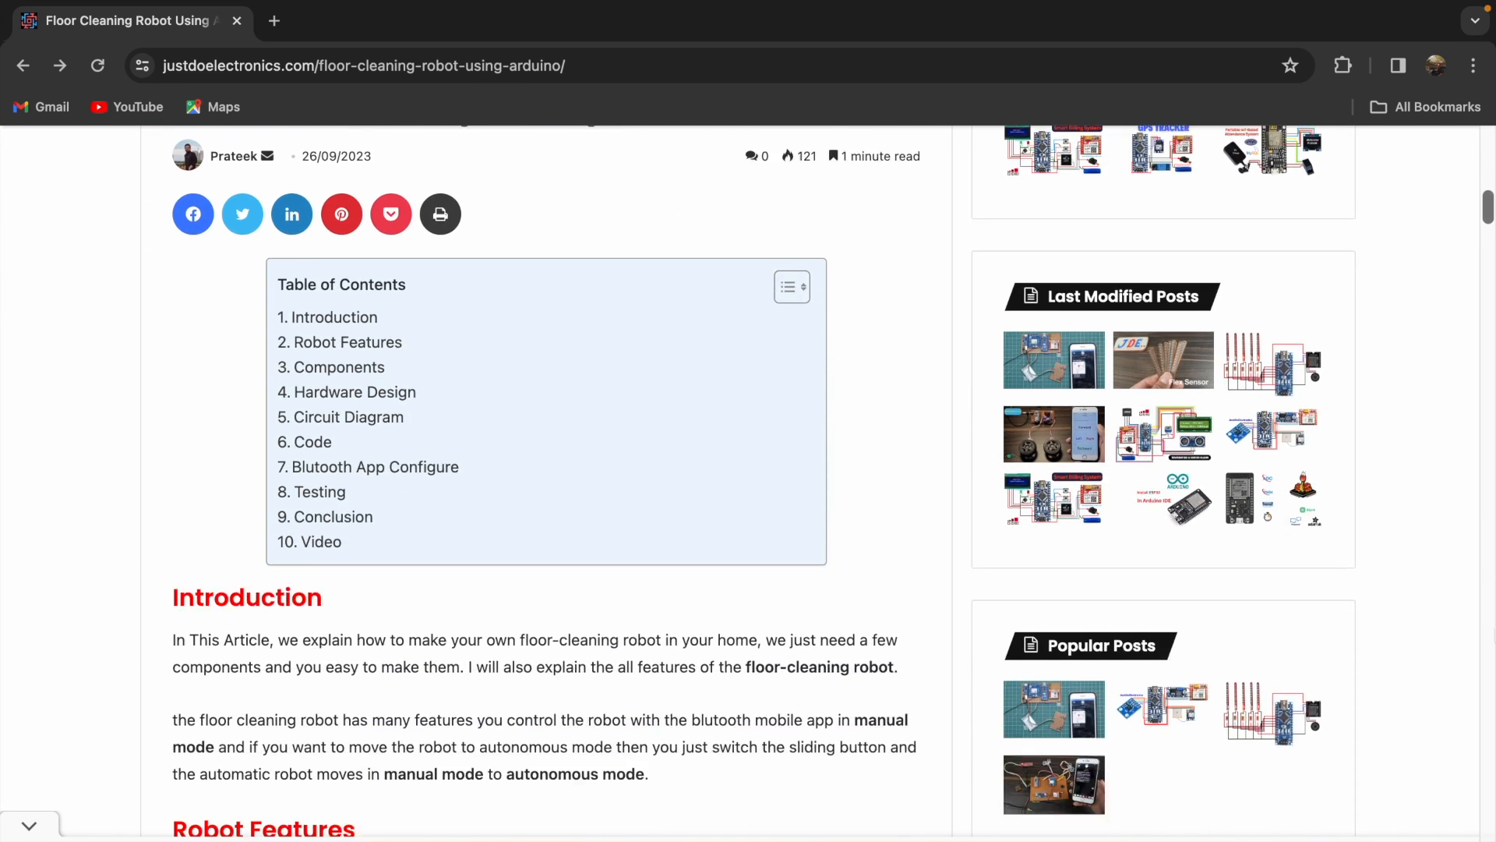
scroll(down, 3)
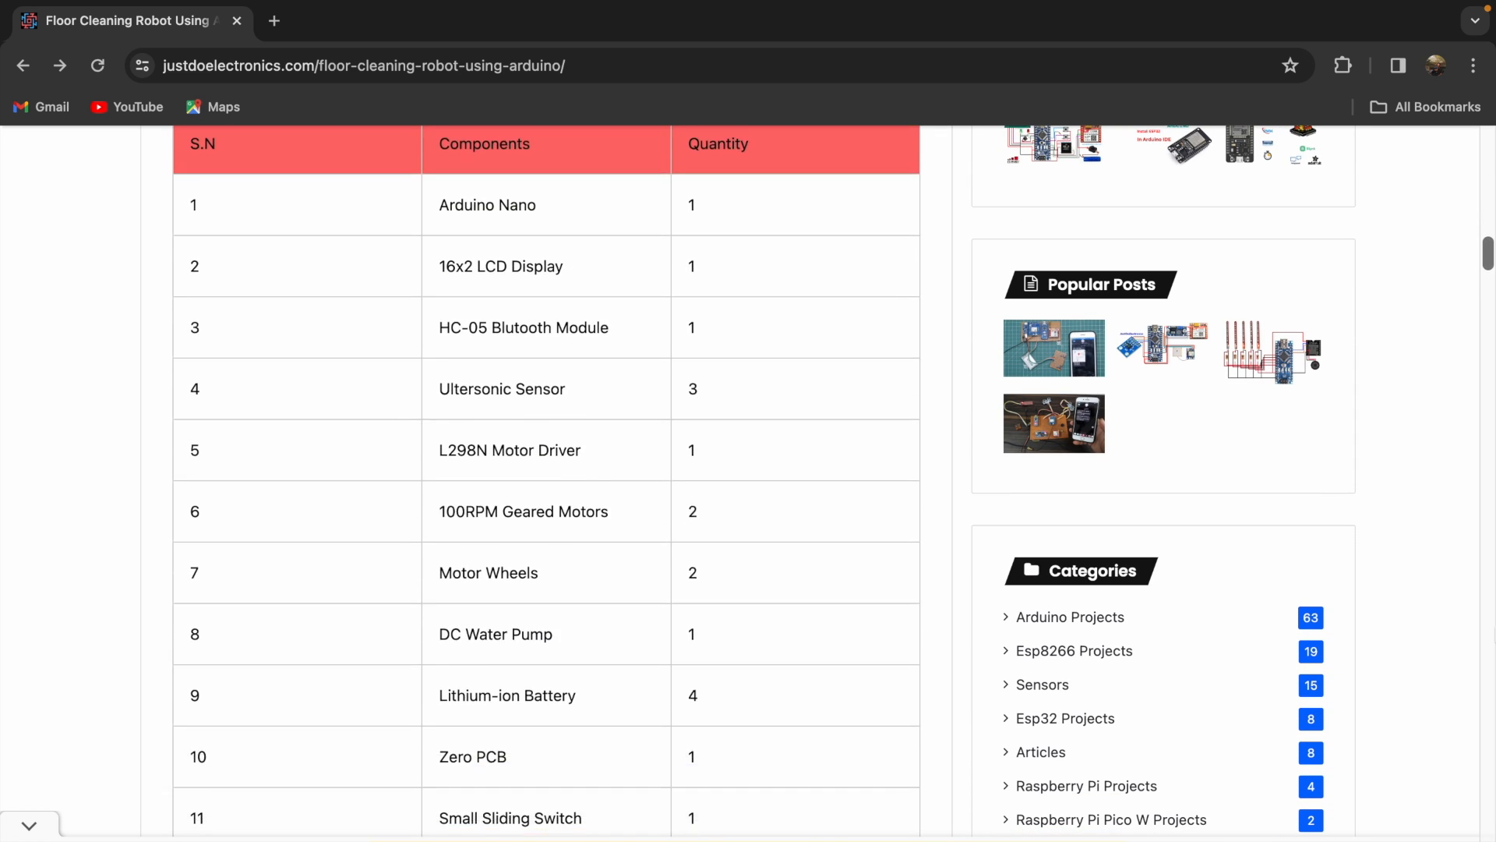
scroll(down, 3)
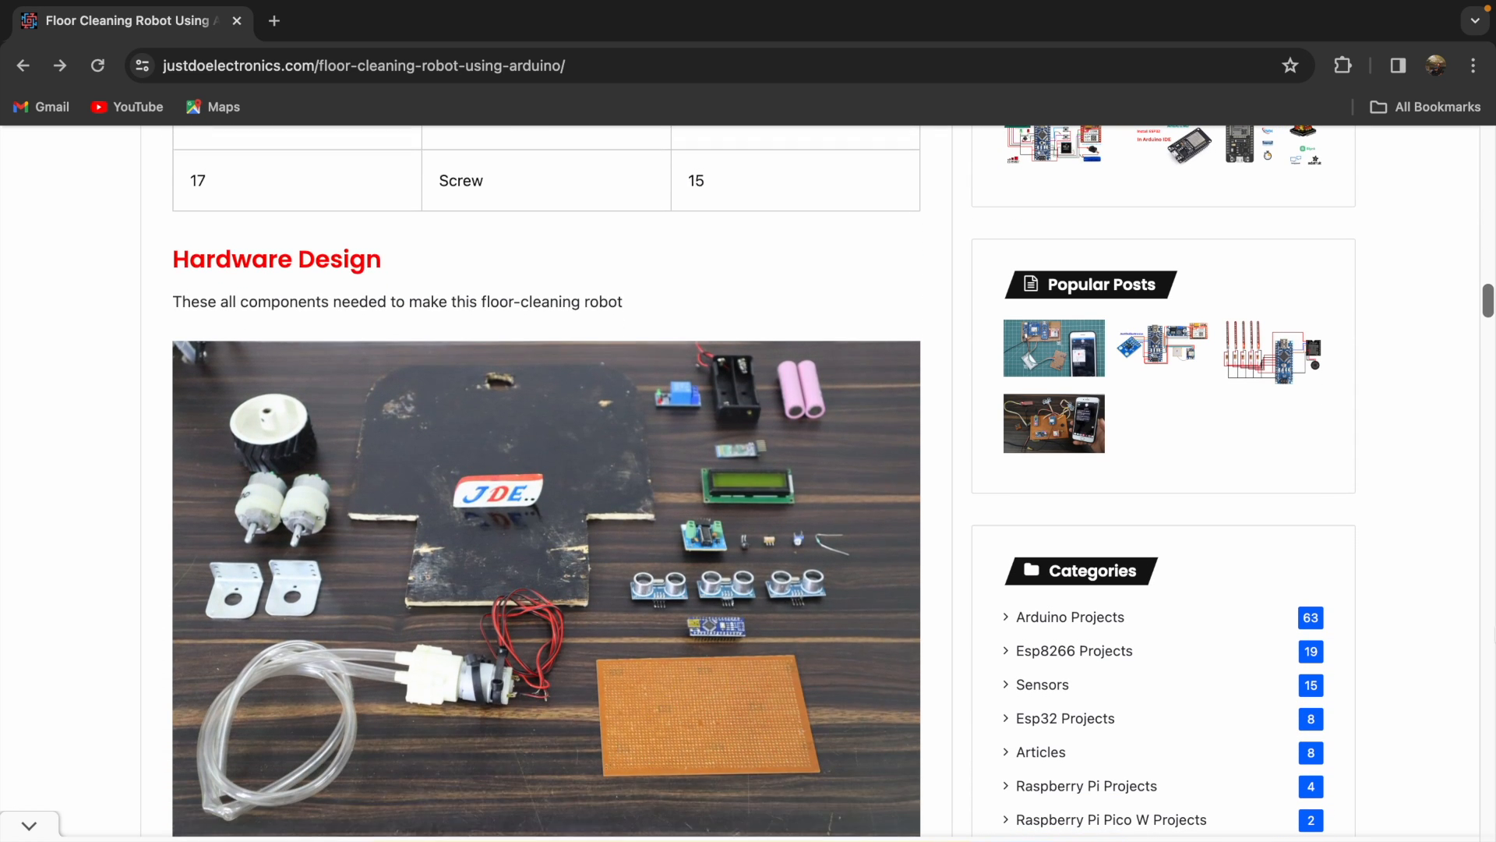
scroll(down, 3)
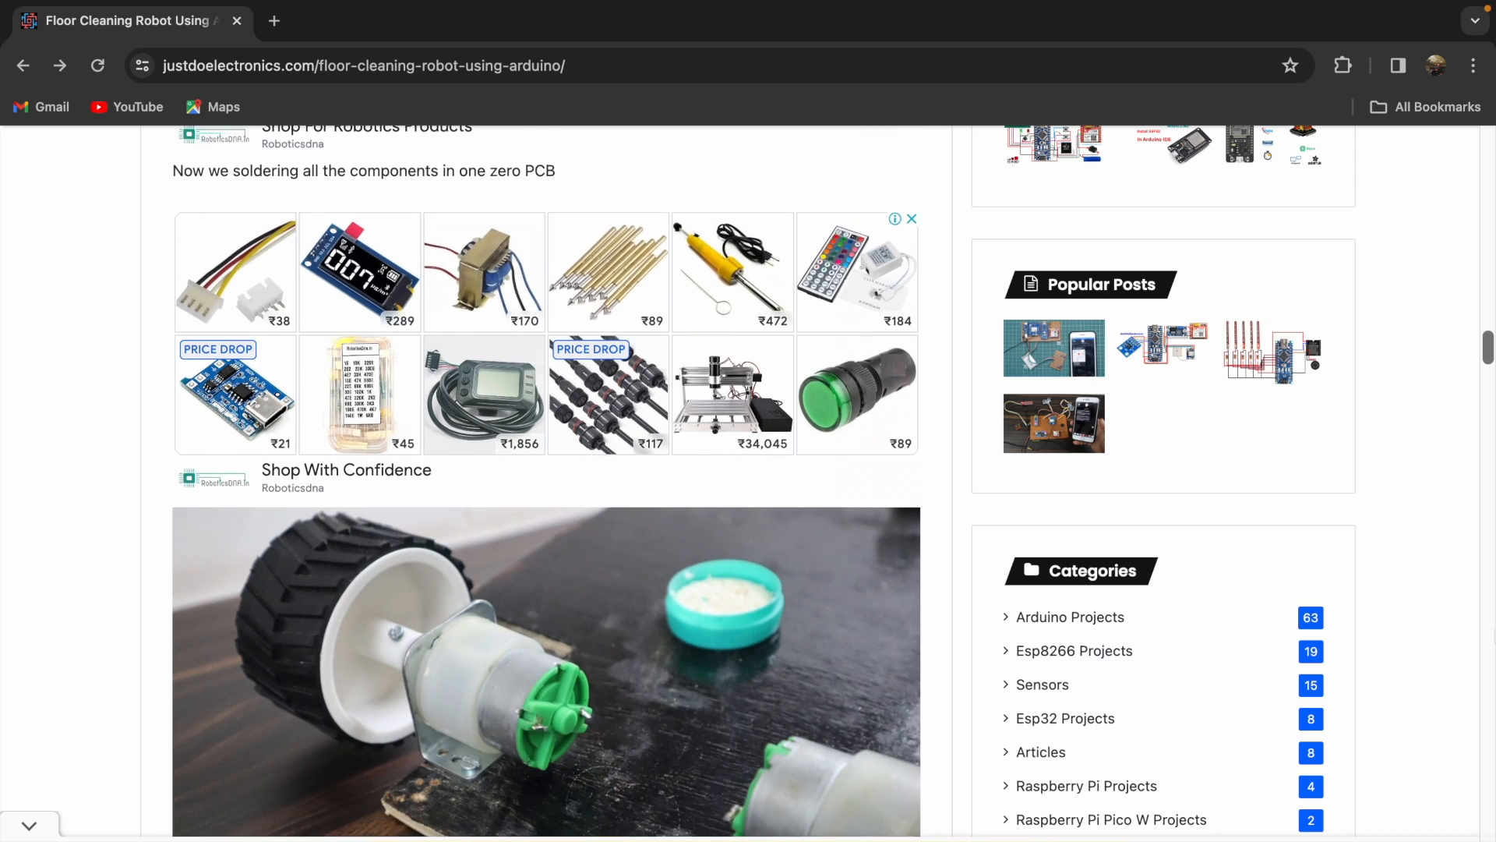
scroll(down, 3)
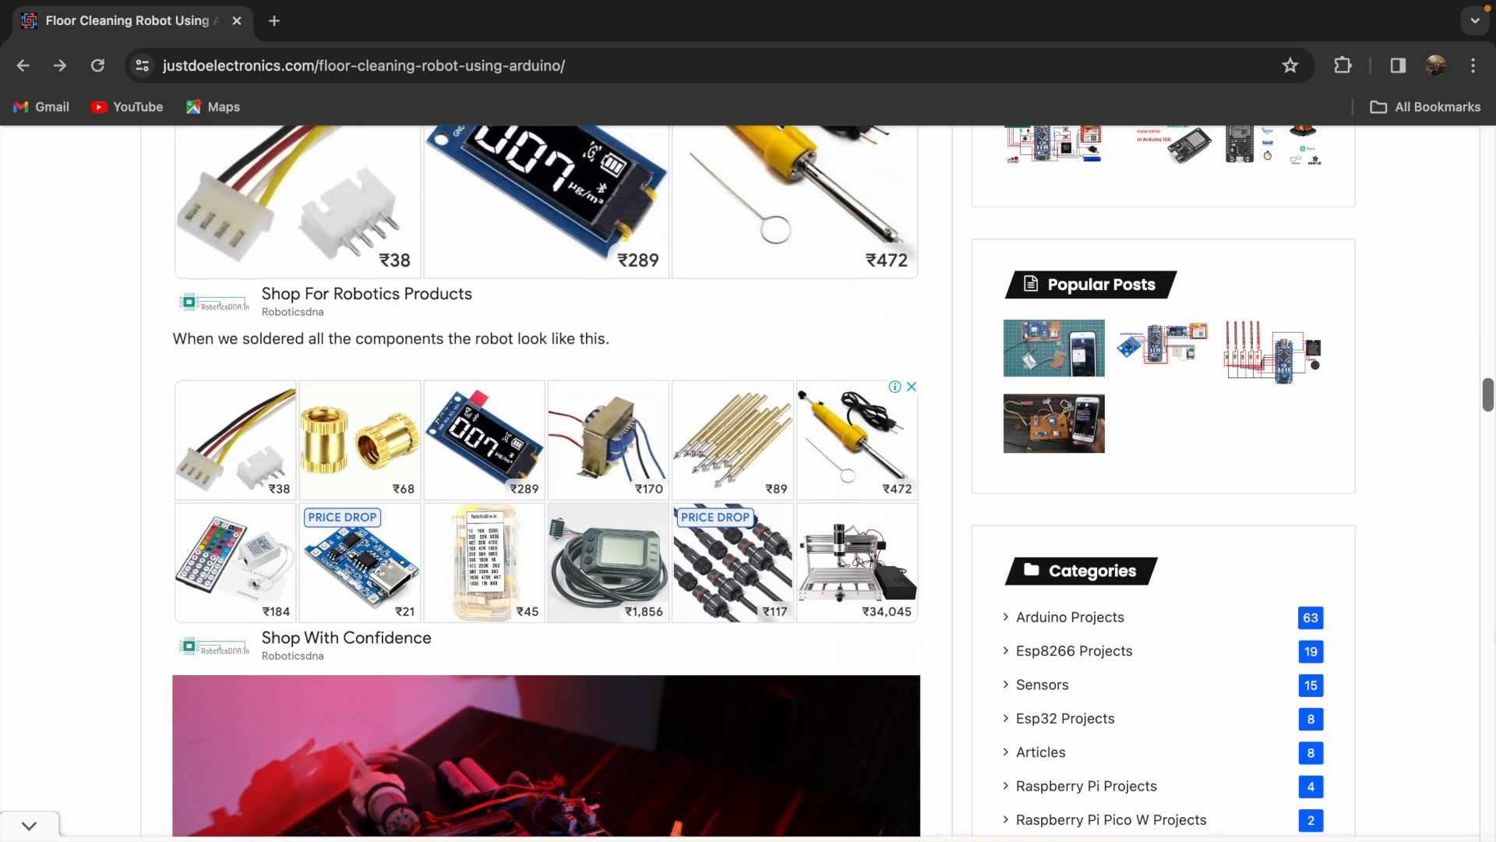
scroll(down, 3)
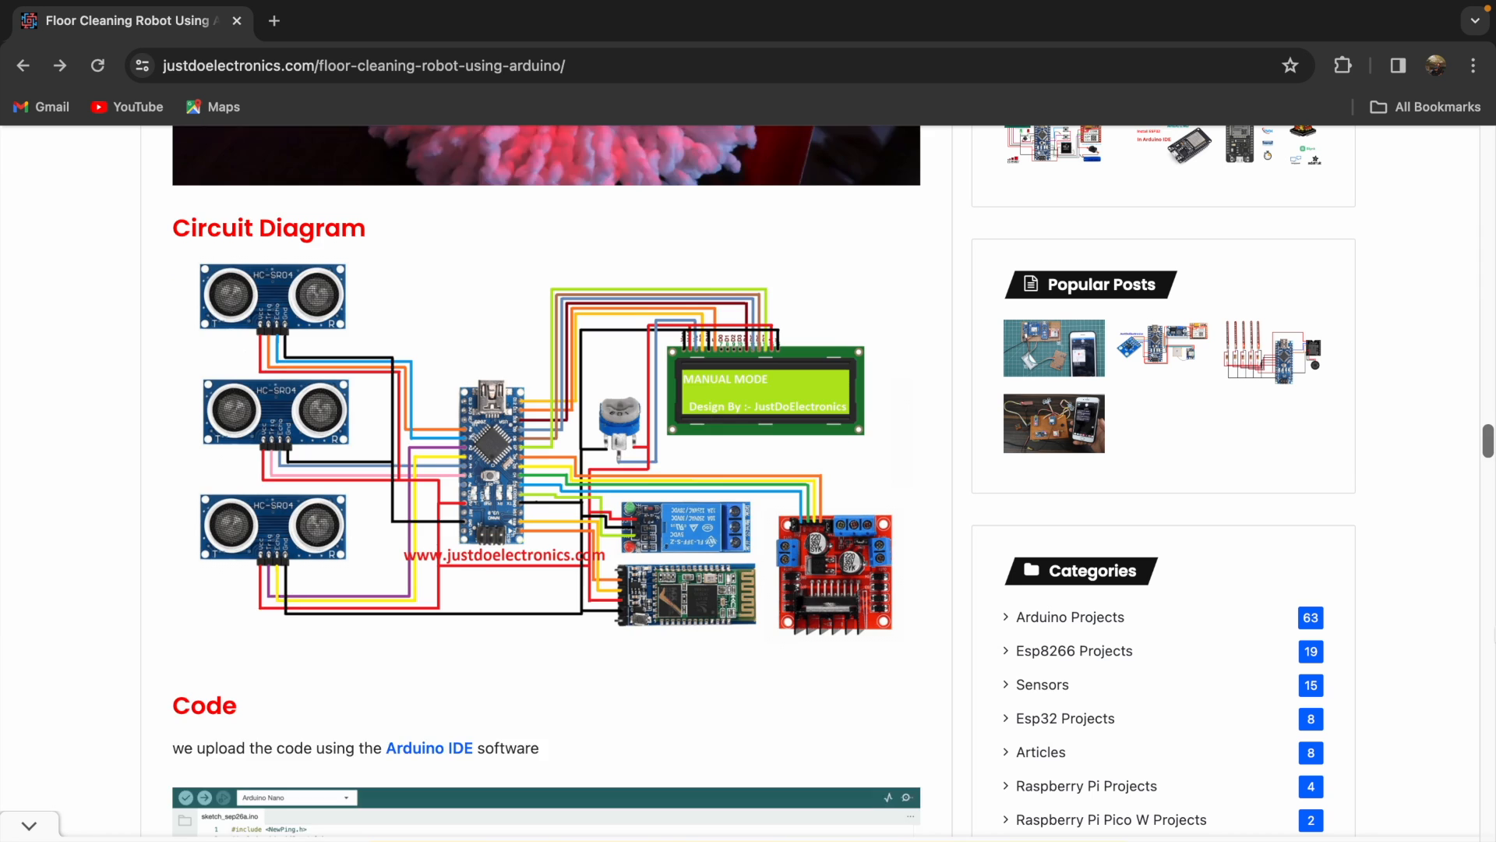
scroll(down, 3)
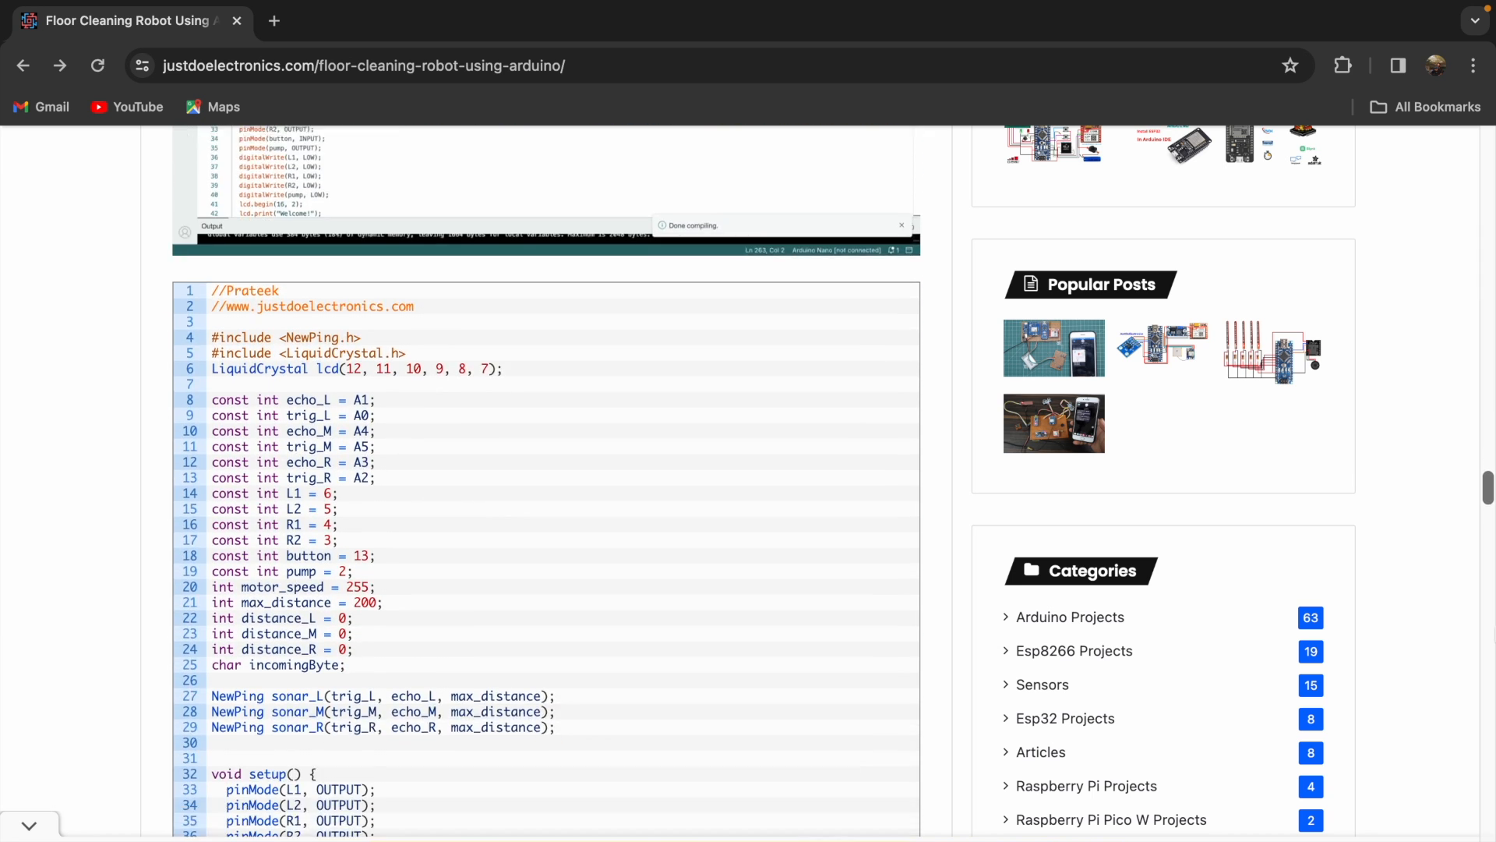
scroll(down, 3)
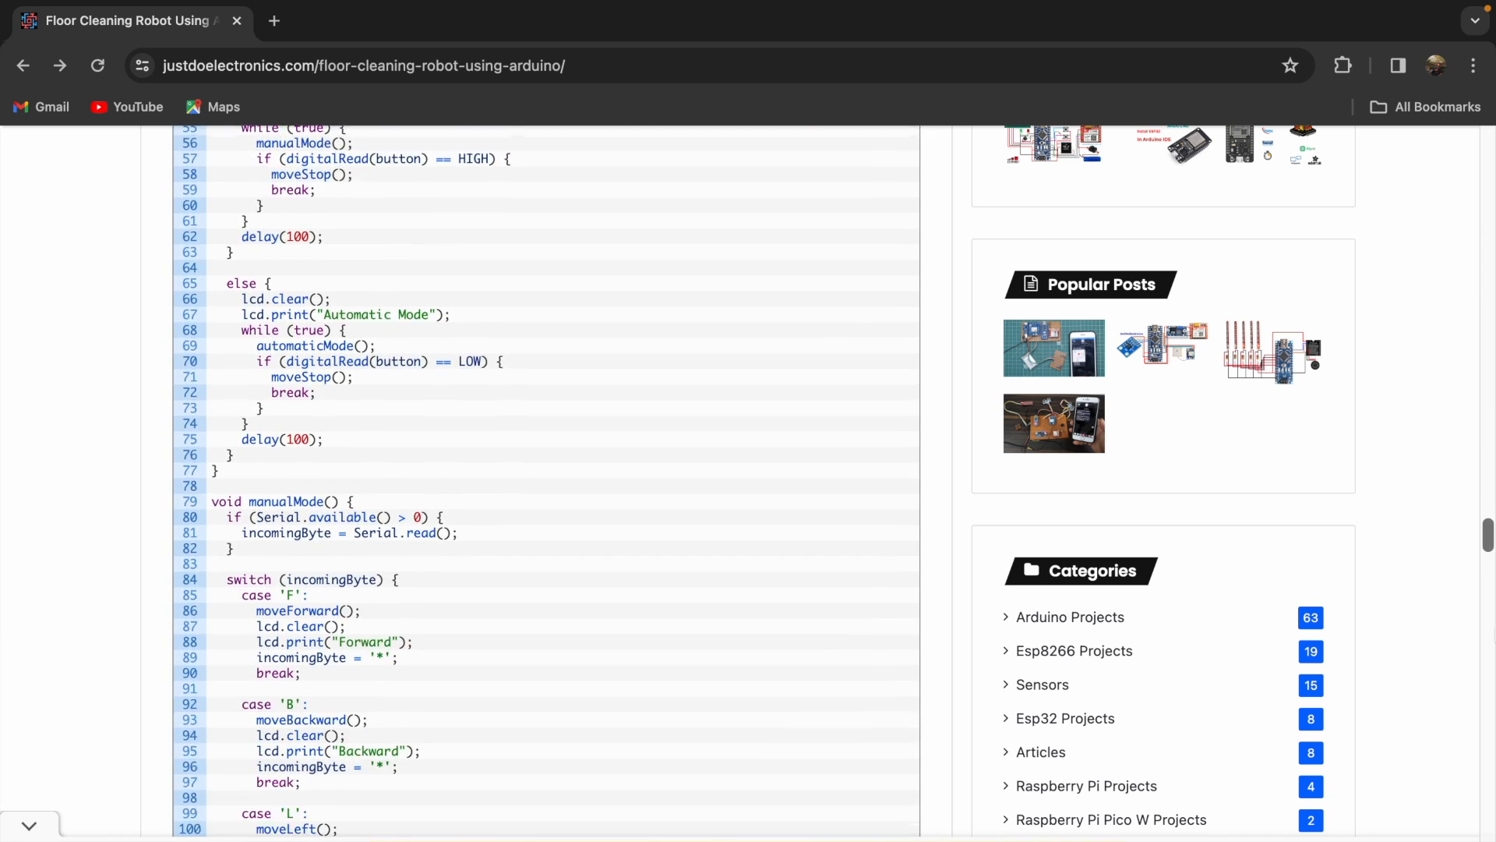
scroll(down, 3)
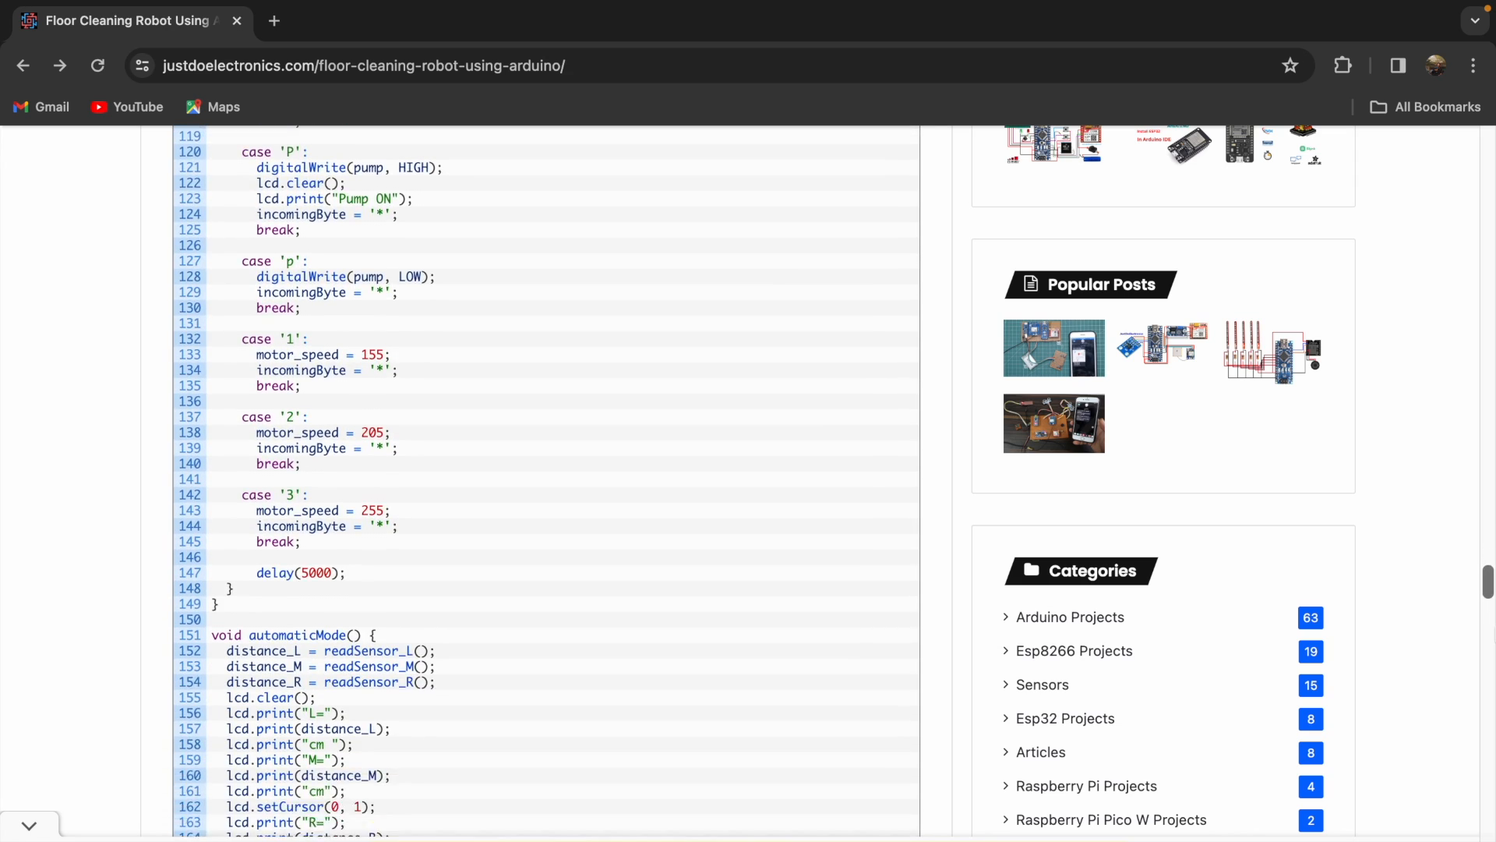
scroll(down, 3)
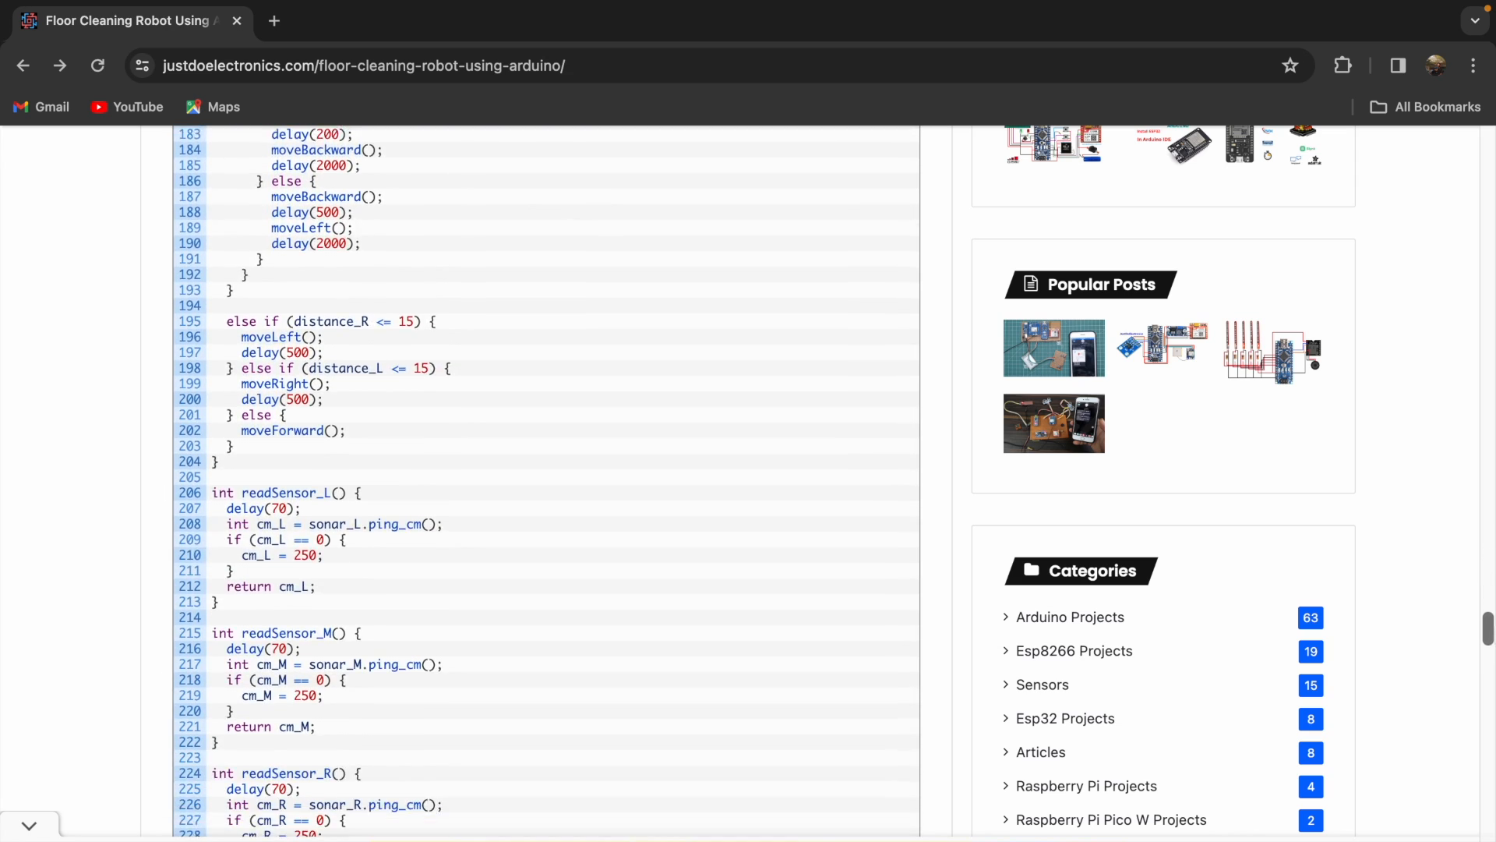
scroll(up, 3)
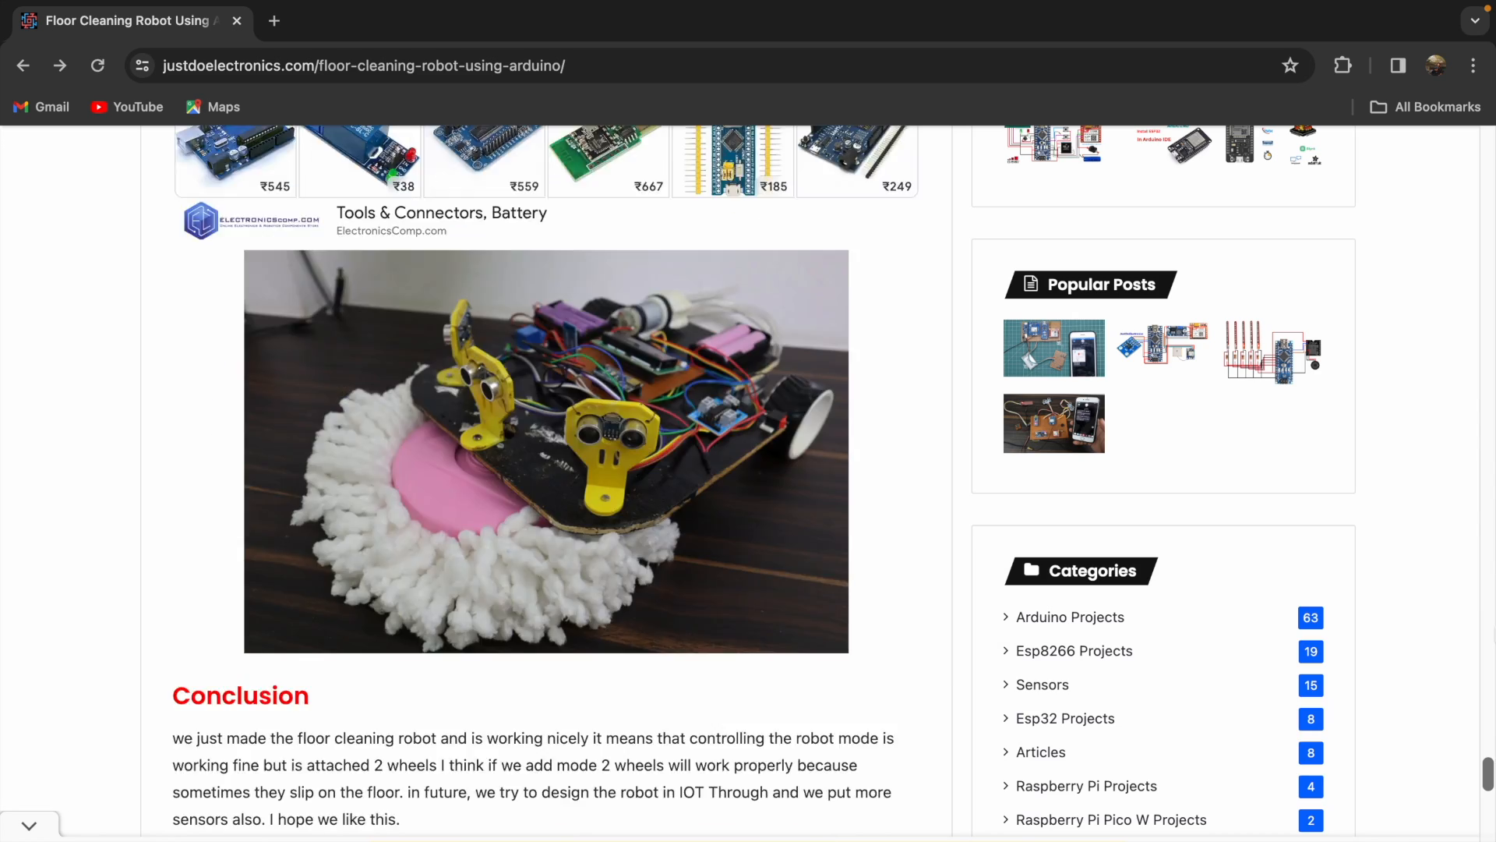